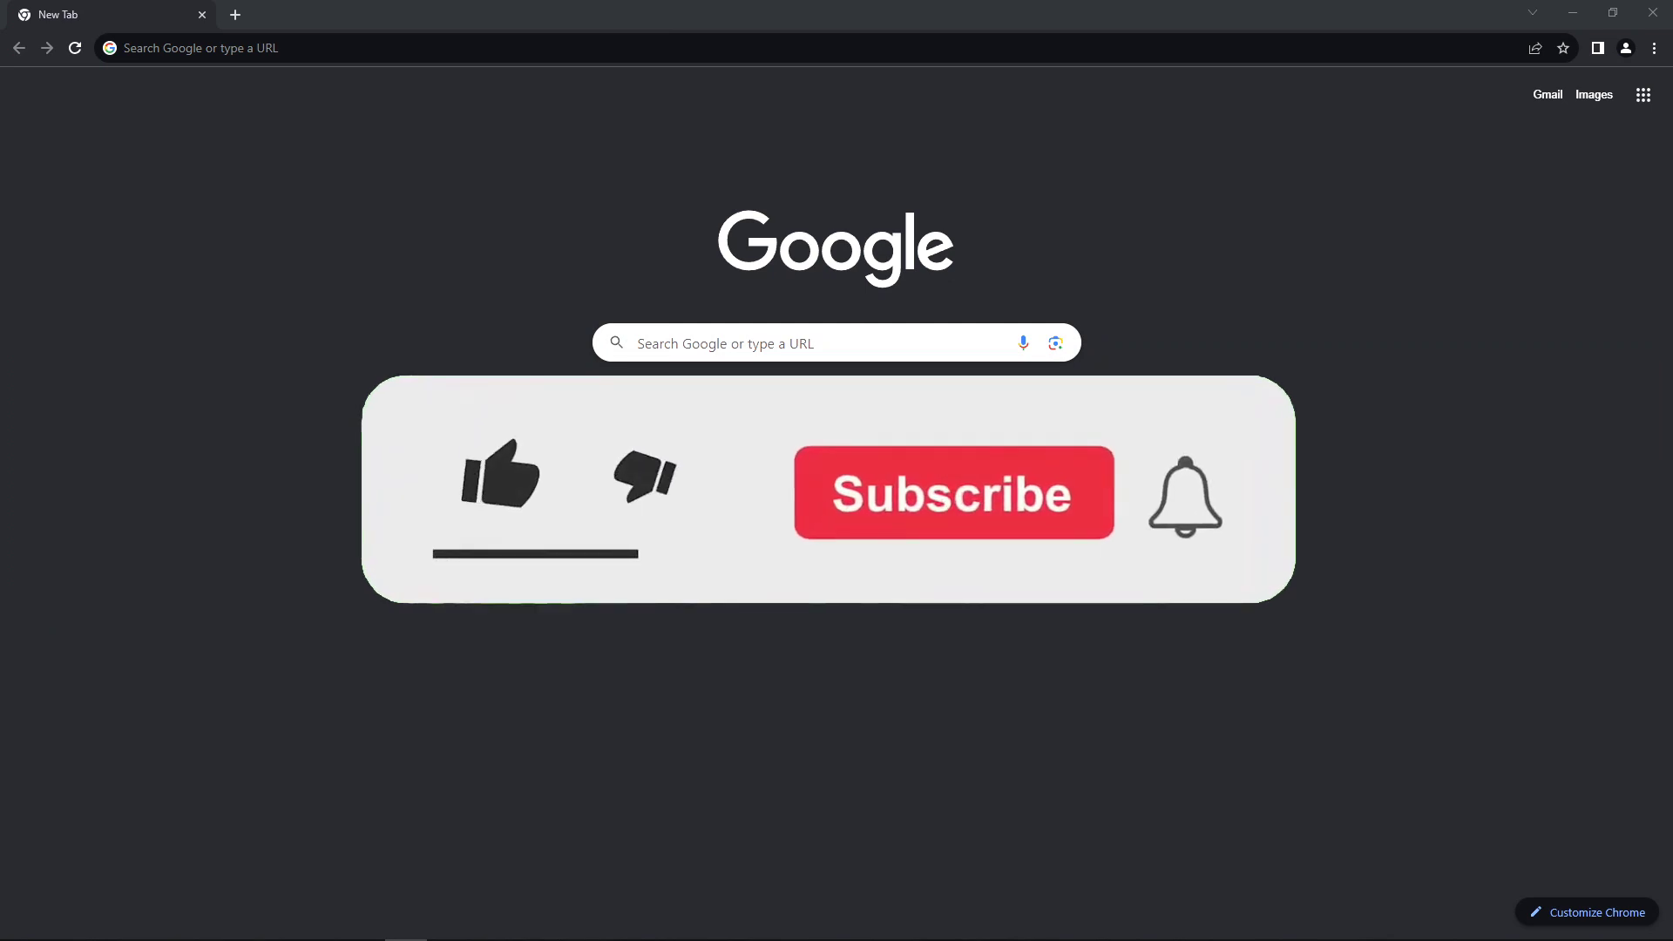
Step: Focus the Chrome address bar on the New Tab page, showing recent and trending suggestions
{"action": "left_click", "coordinate": [500, 476]}
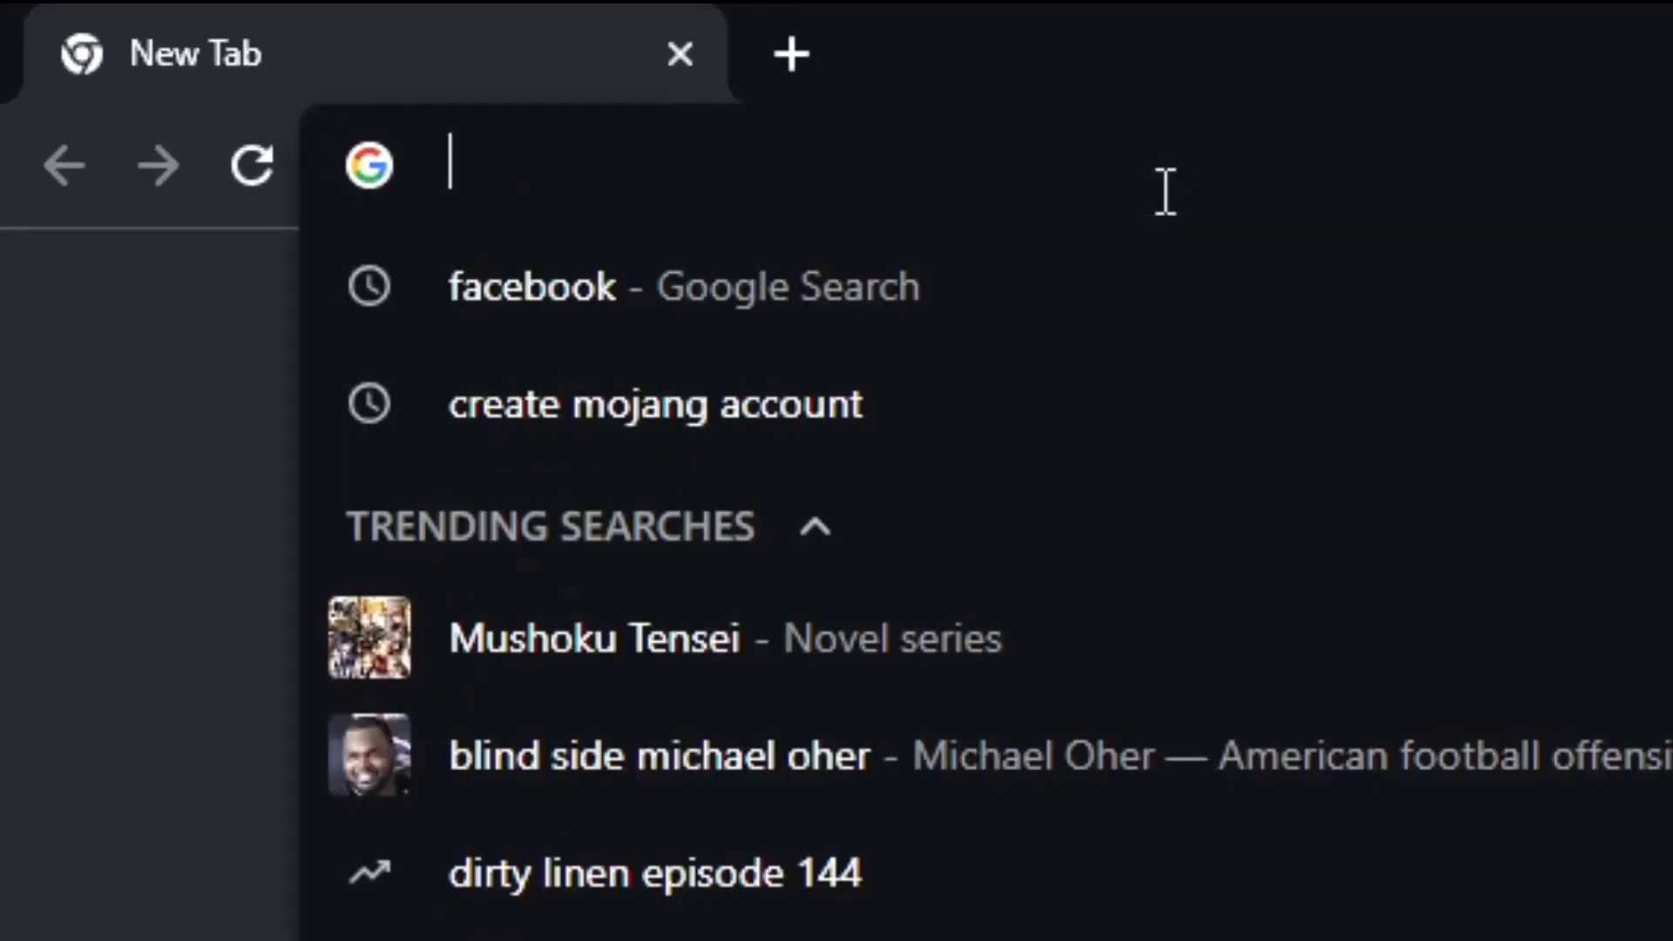
Step: Go to youtube.com and search YouTube for minecraft videos
{"action": "type", "text": "youtube.co"}
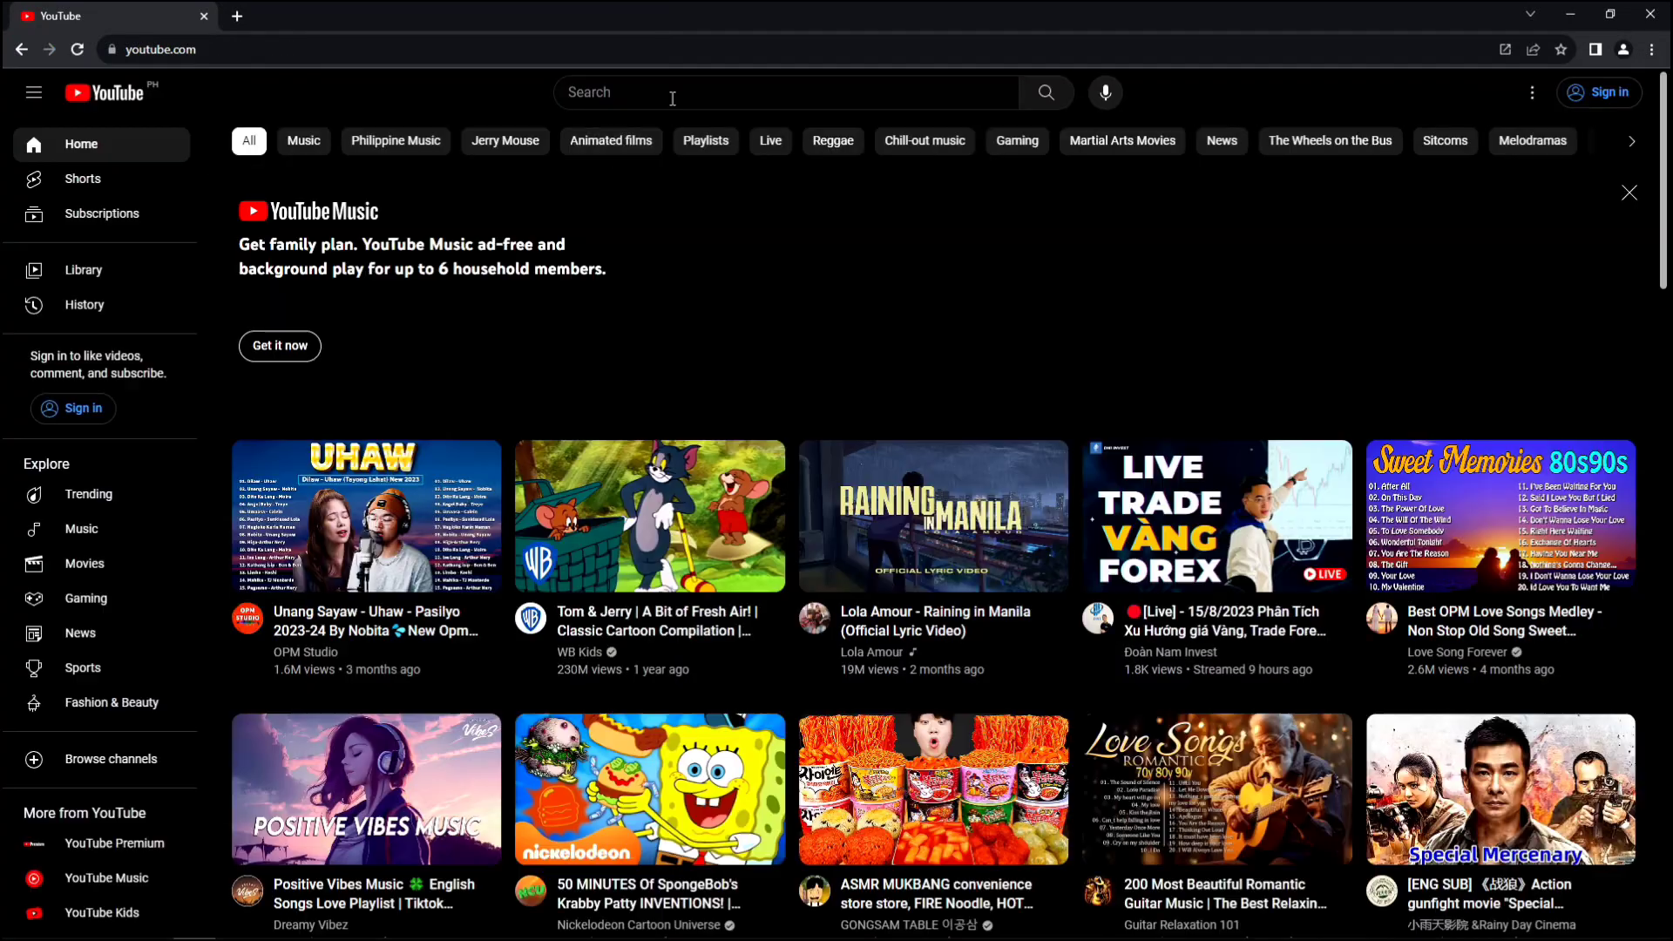
{"action": "type", "text": "m"}
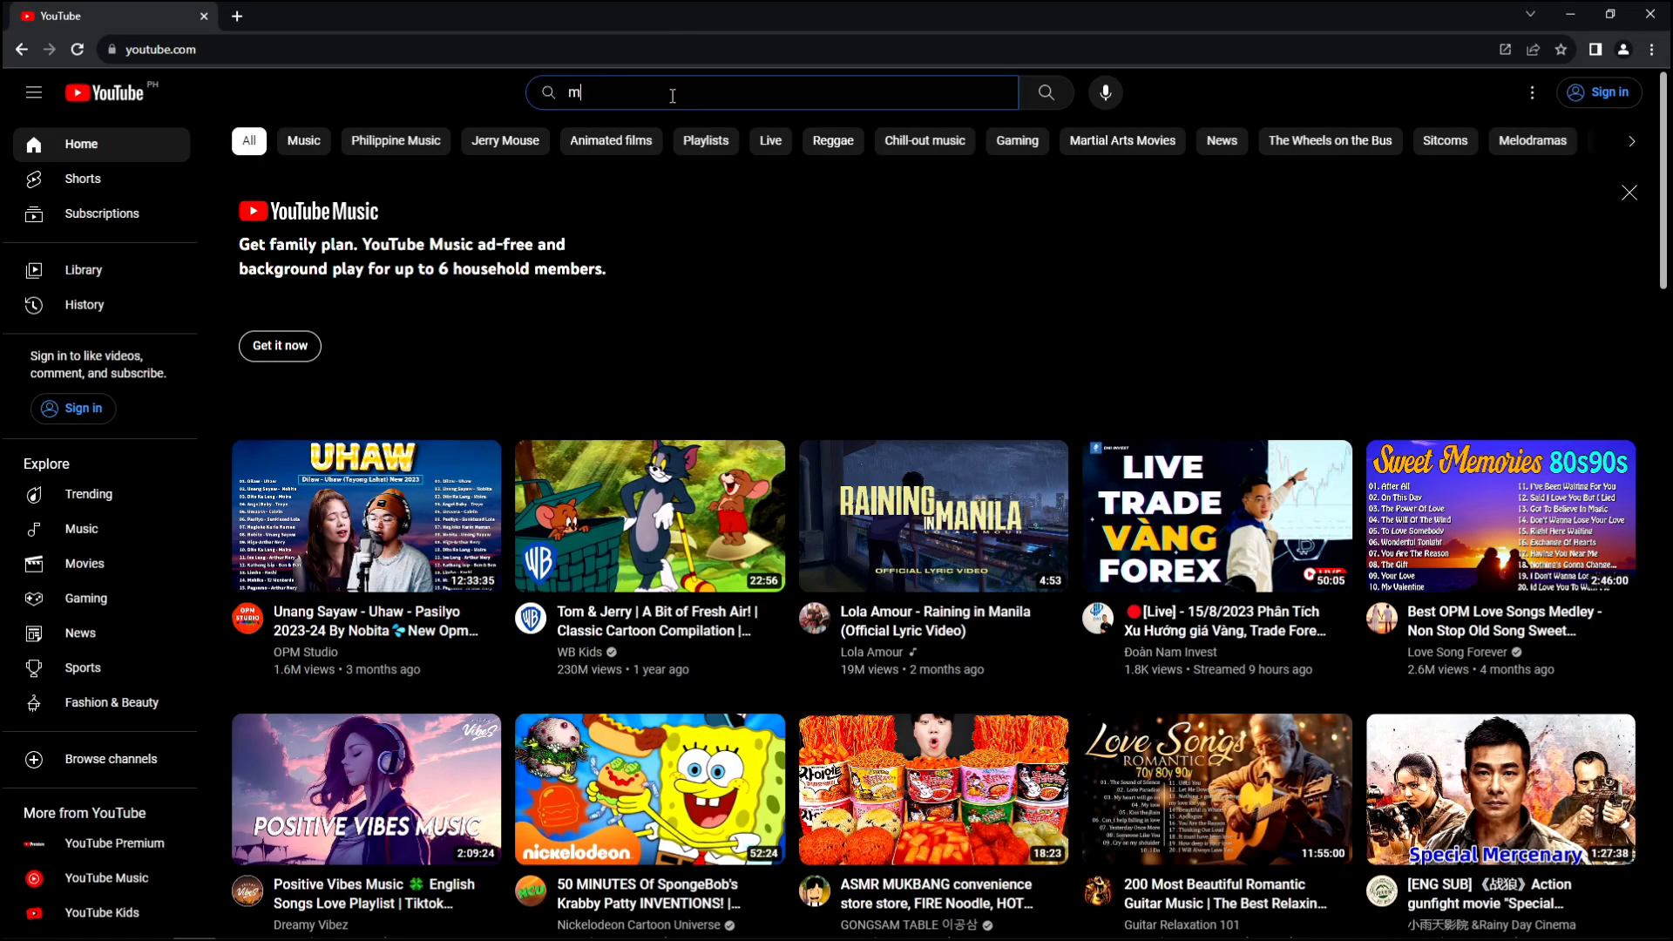
{"action": "type", "text": "inecraft"}
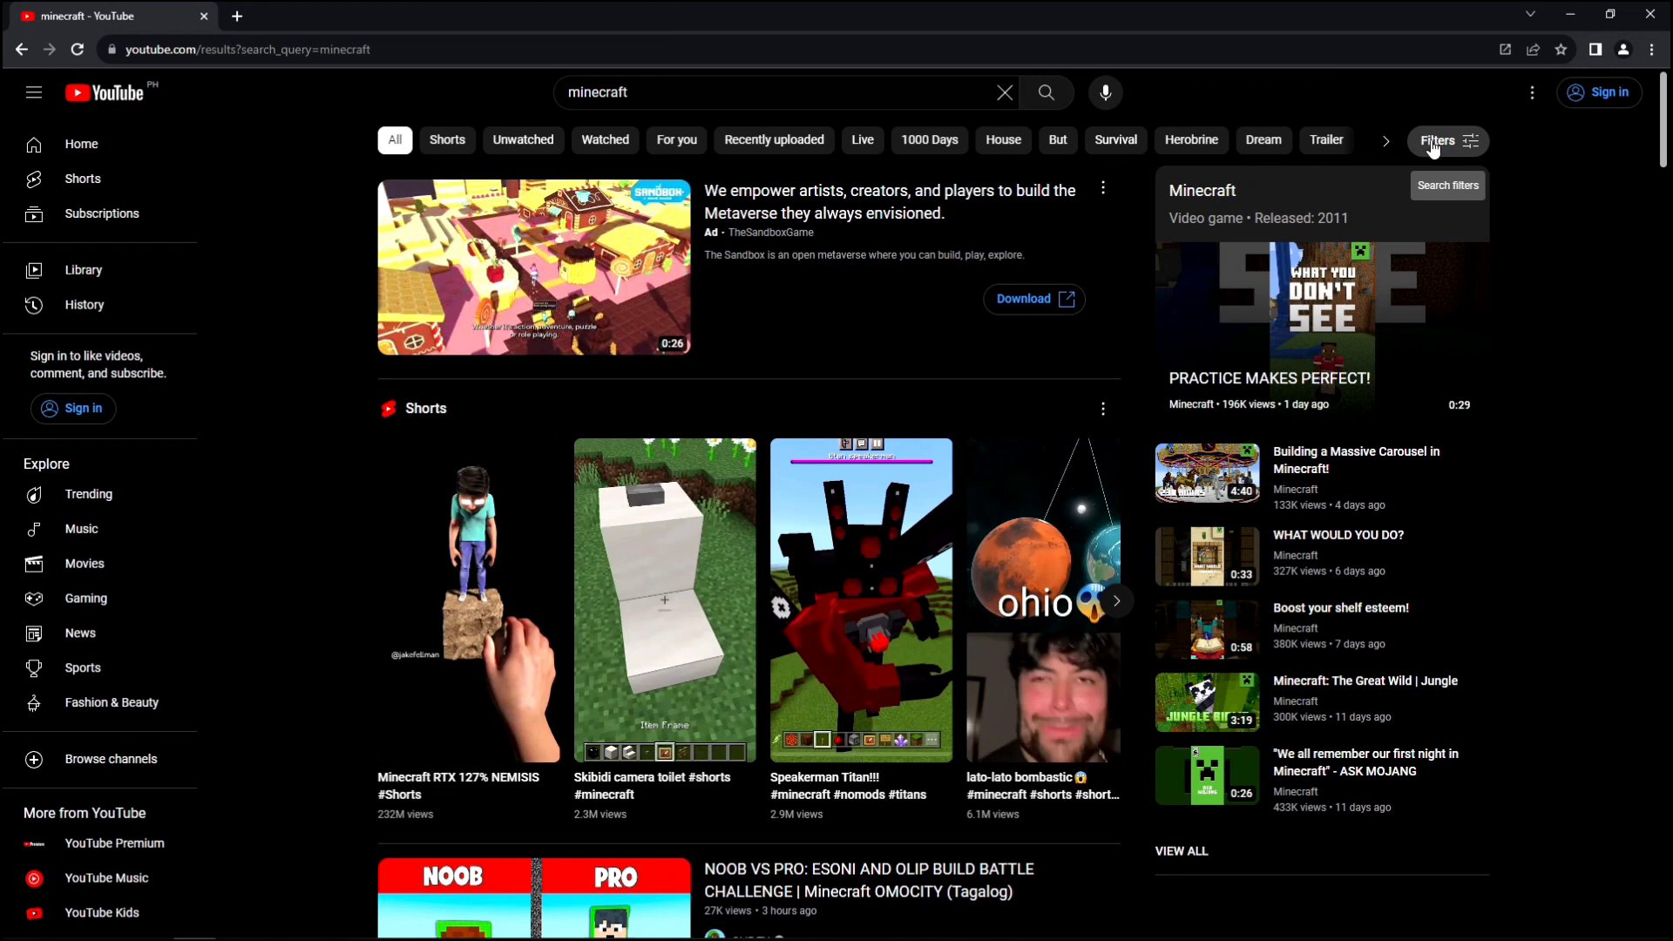
{"action": "mouse_move", "coordinate": [1468, 150]}
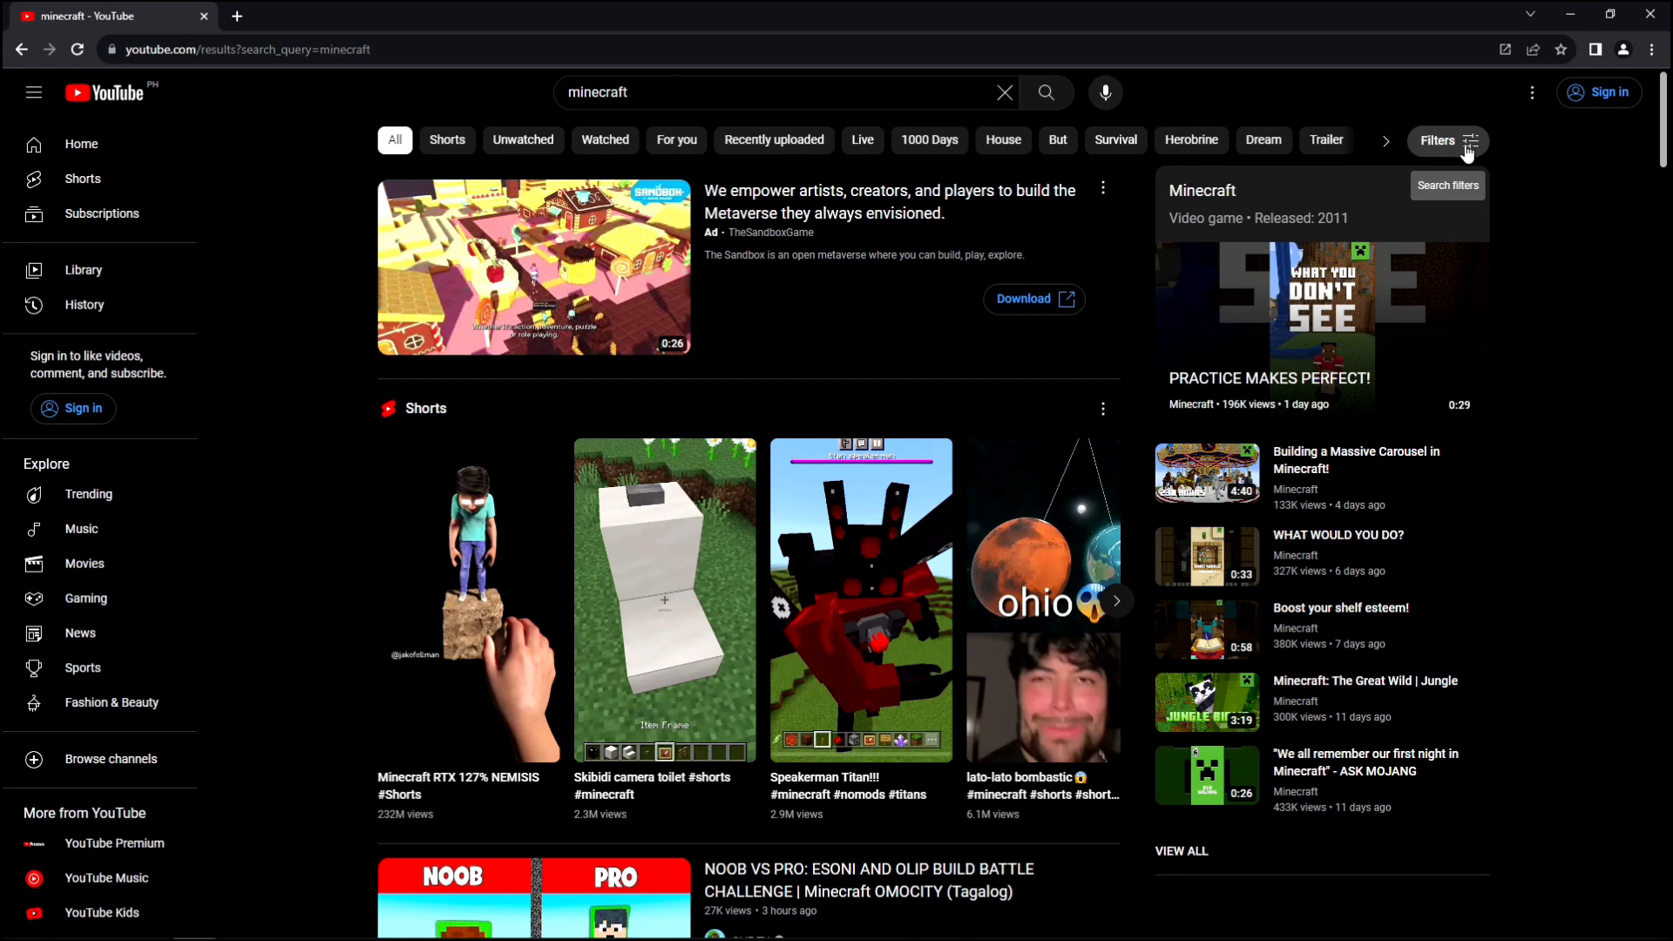
Step: Review the YouTube search filters for the minecraft results, then start a second blank tab
{"action": "left_click", "coordinate": [1438, 139]}
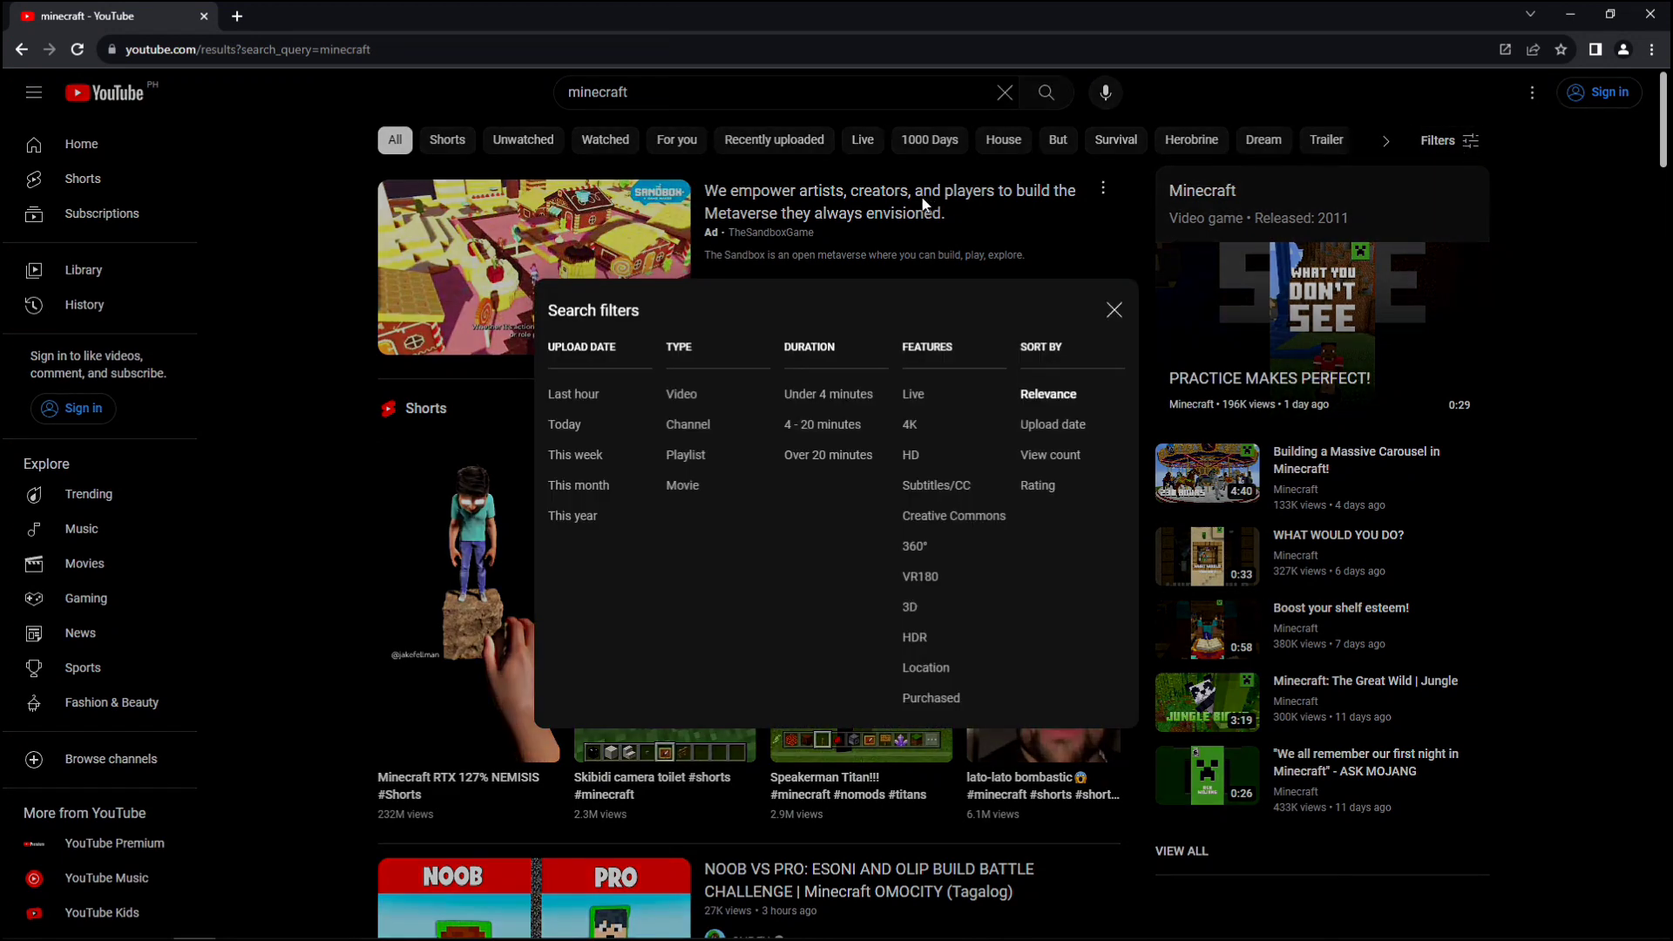
{"action": "mouse_move", "coordinate": [590, 291]}
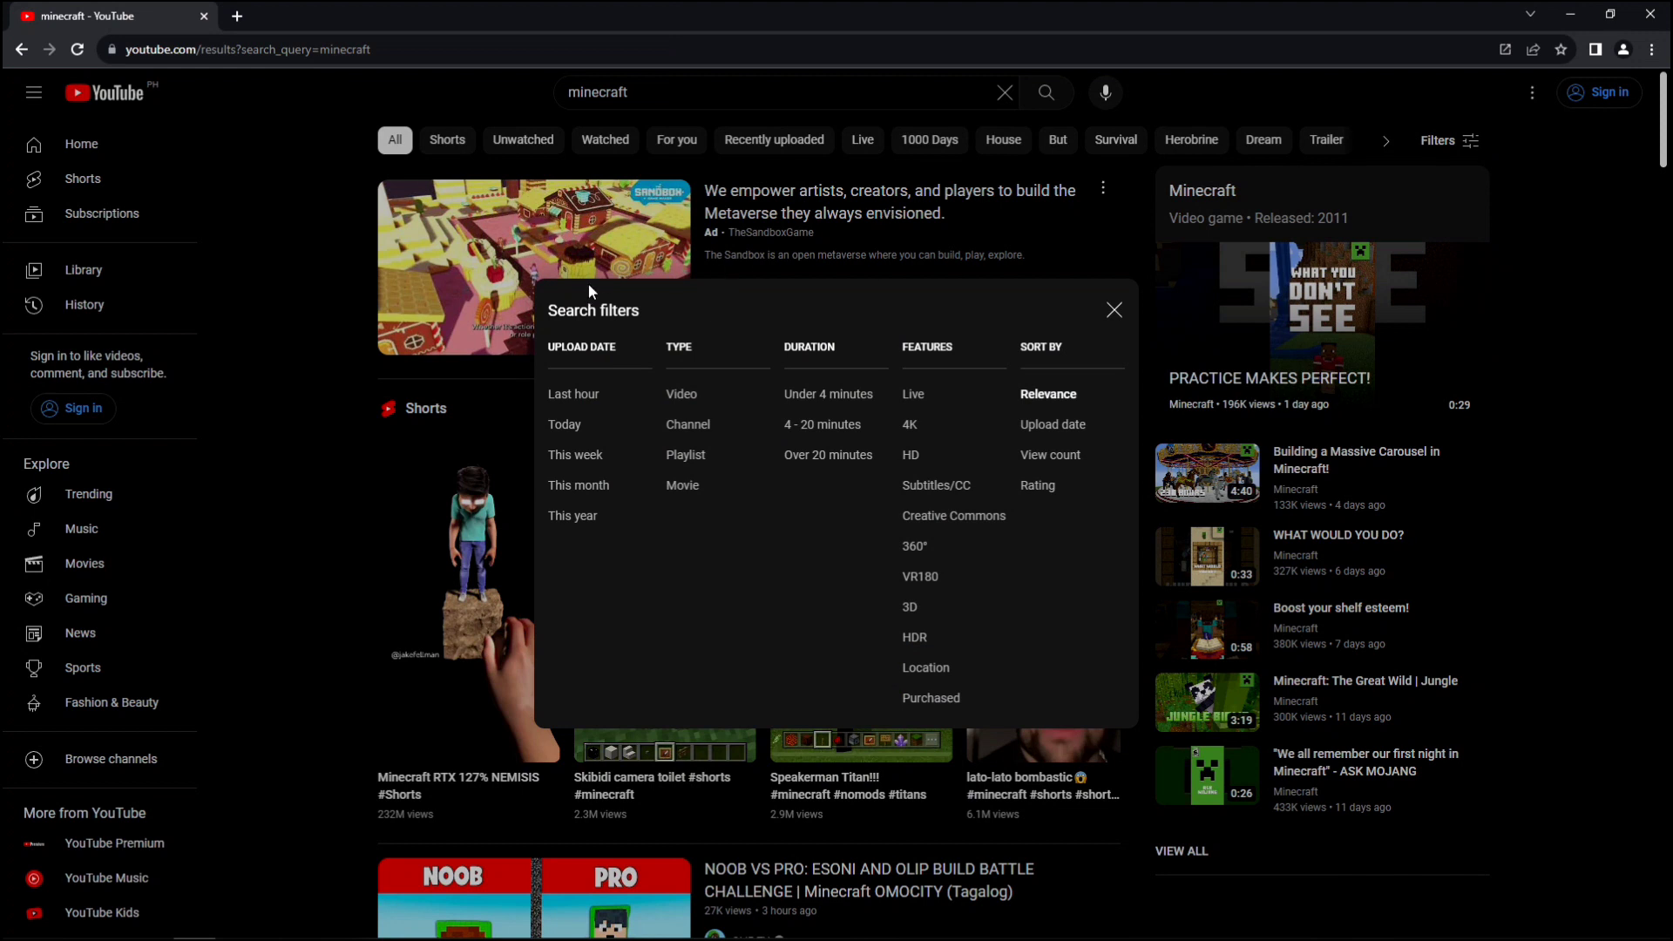
{"action": "mouse_move", "coordinate": [596, 389]}
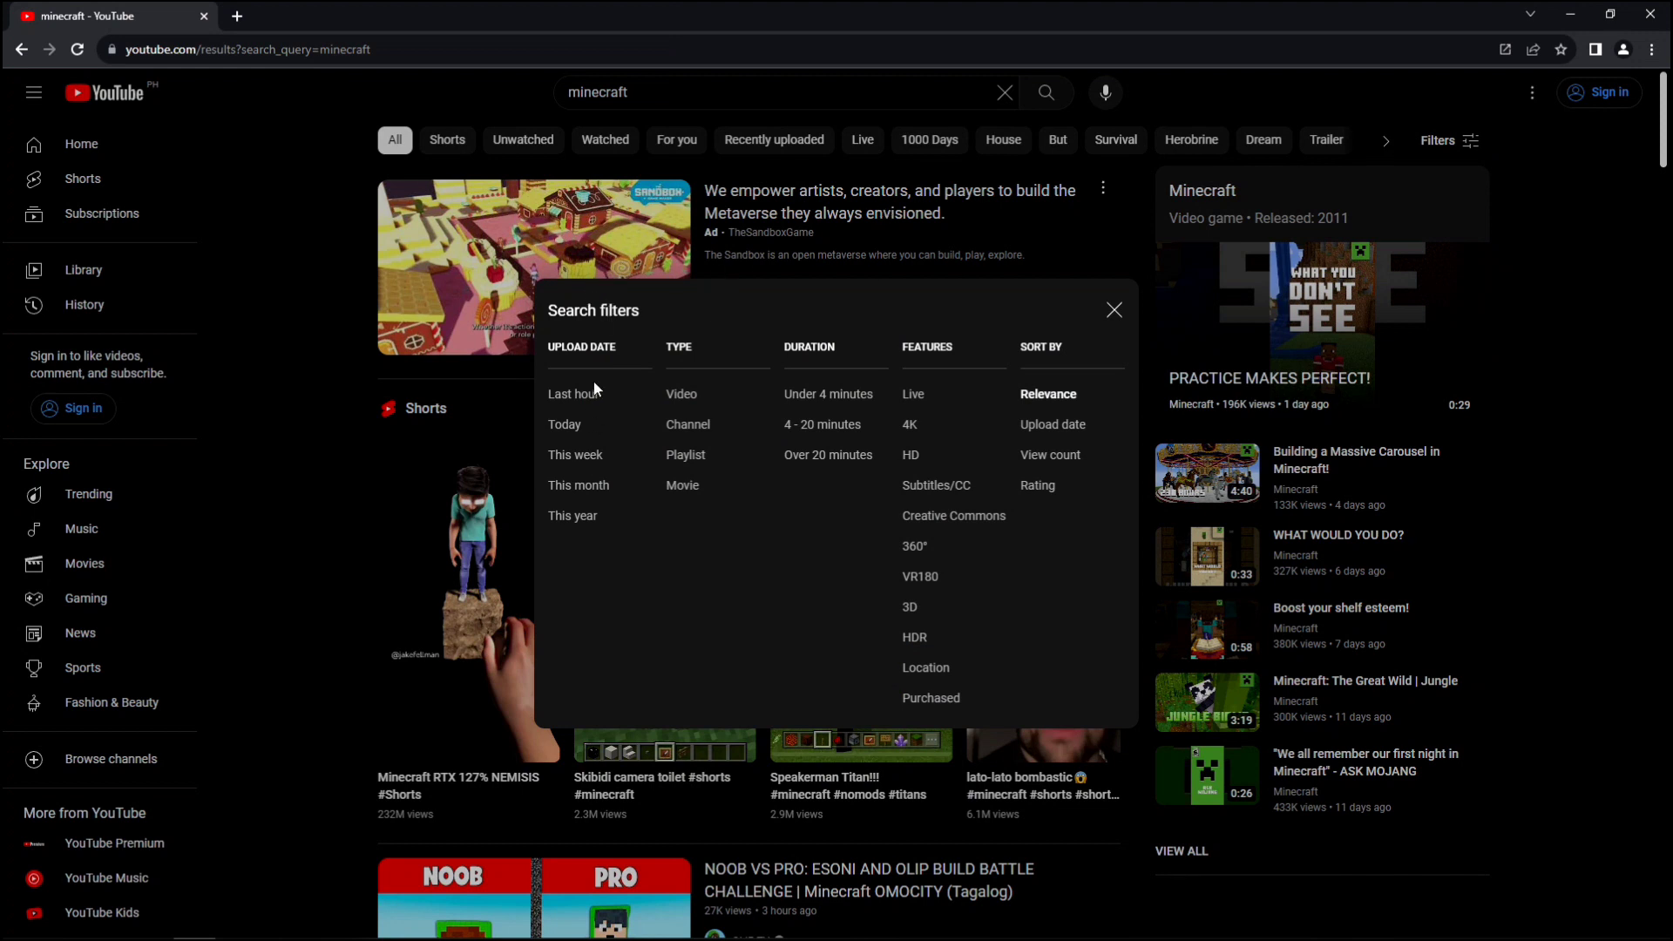
{"action": "mouse_move", "coordinate": [573, 394]}
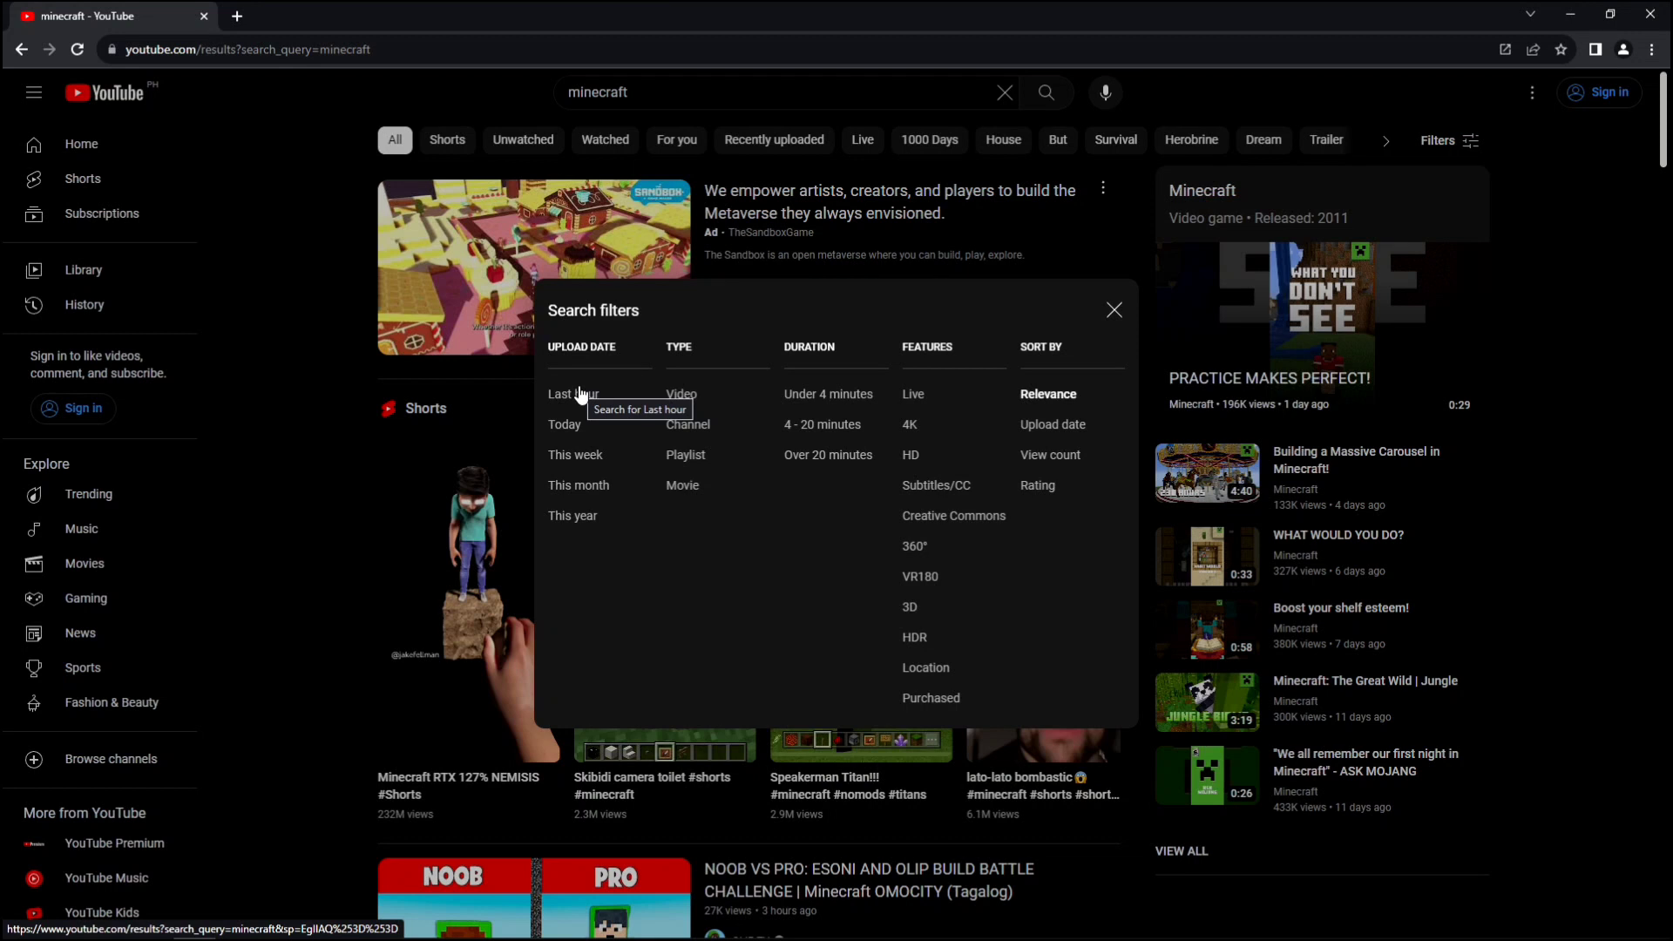
{"action": "left_click", "coordinate": [1114, 310]}
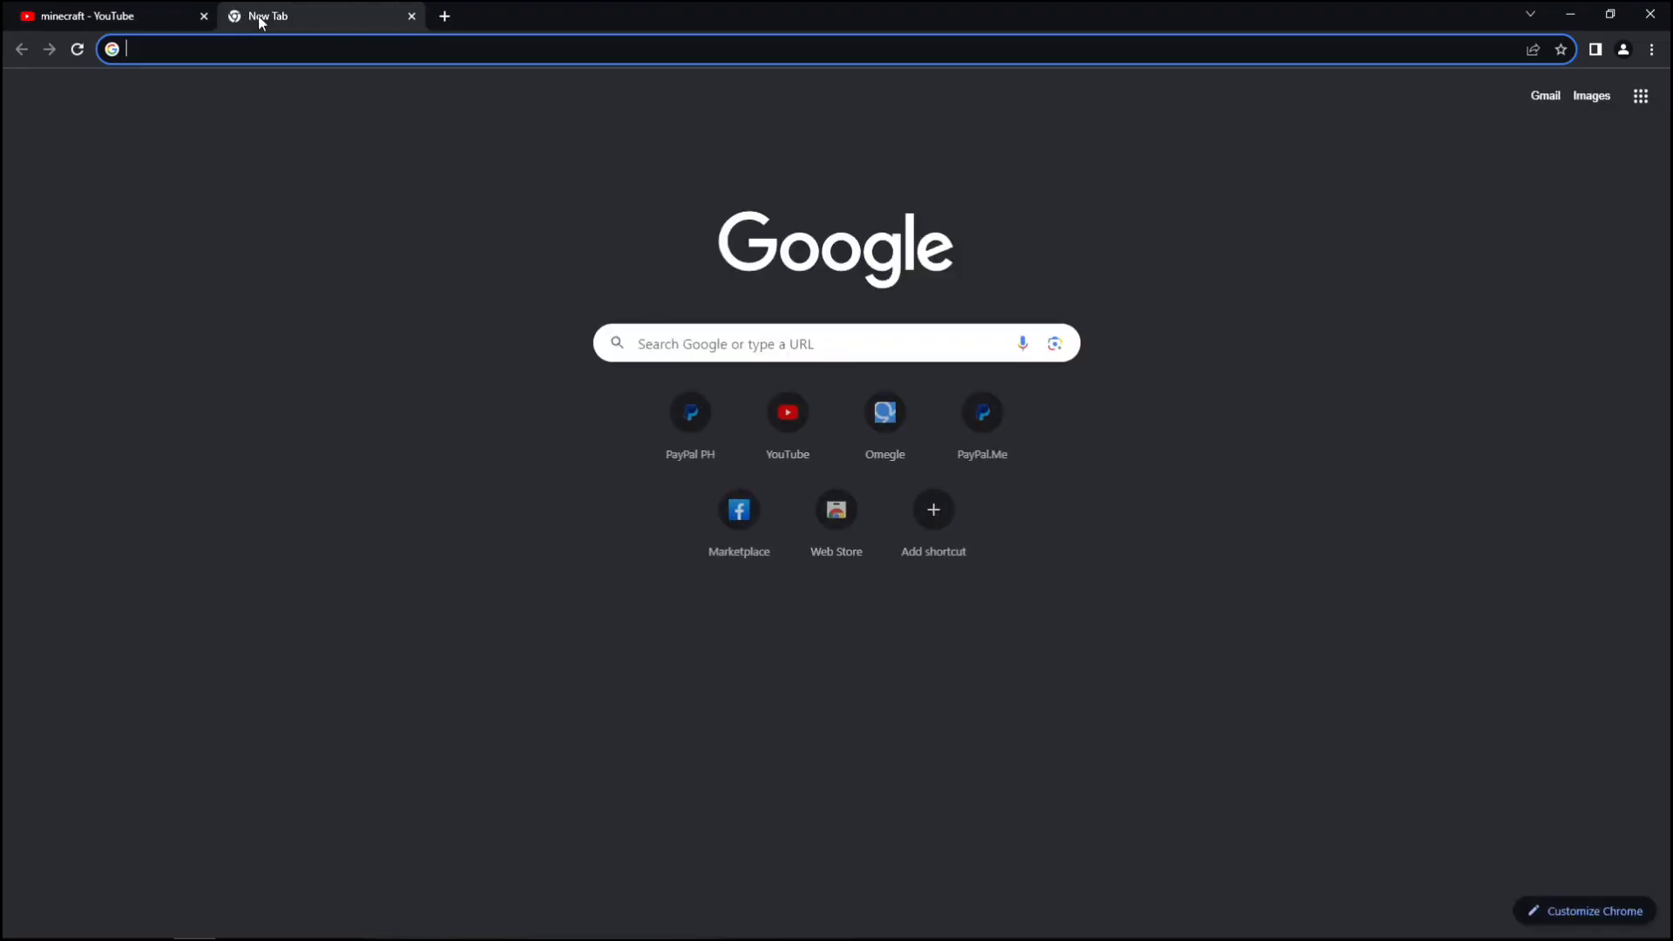
Step: Go to google.com and run a Google search for site:youtube.com minecraft
{"action": "type", "text": "g"}
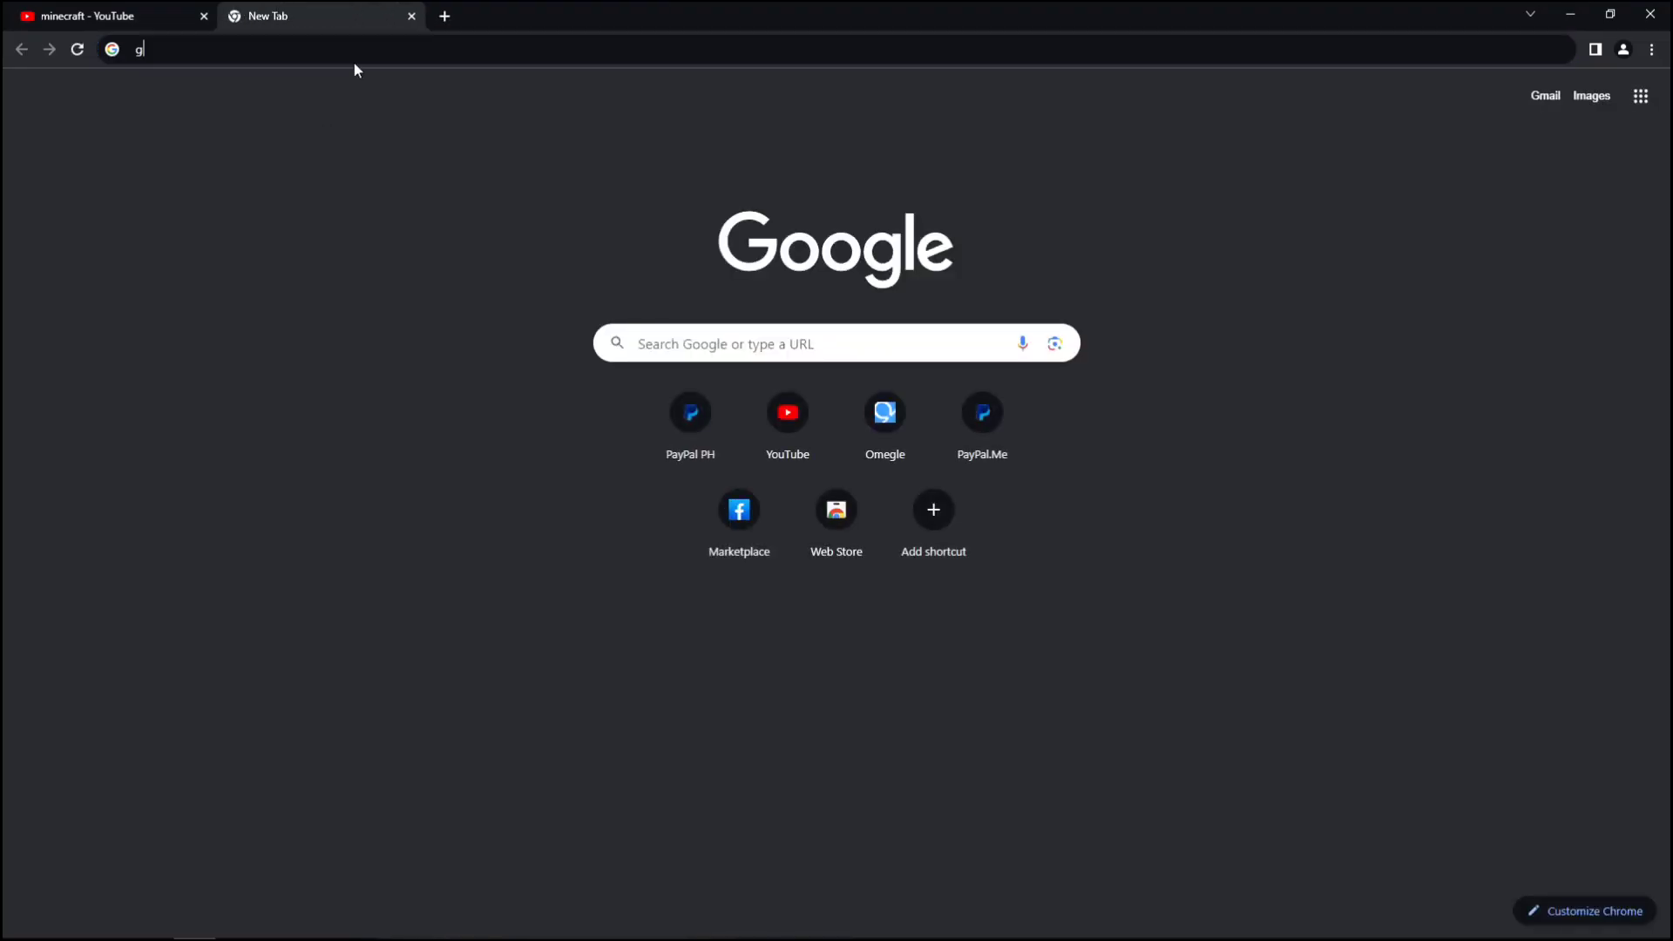
{"action": "type", "text": "oogle.com"}
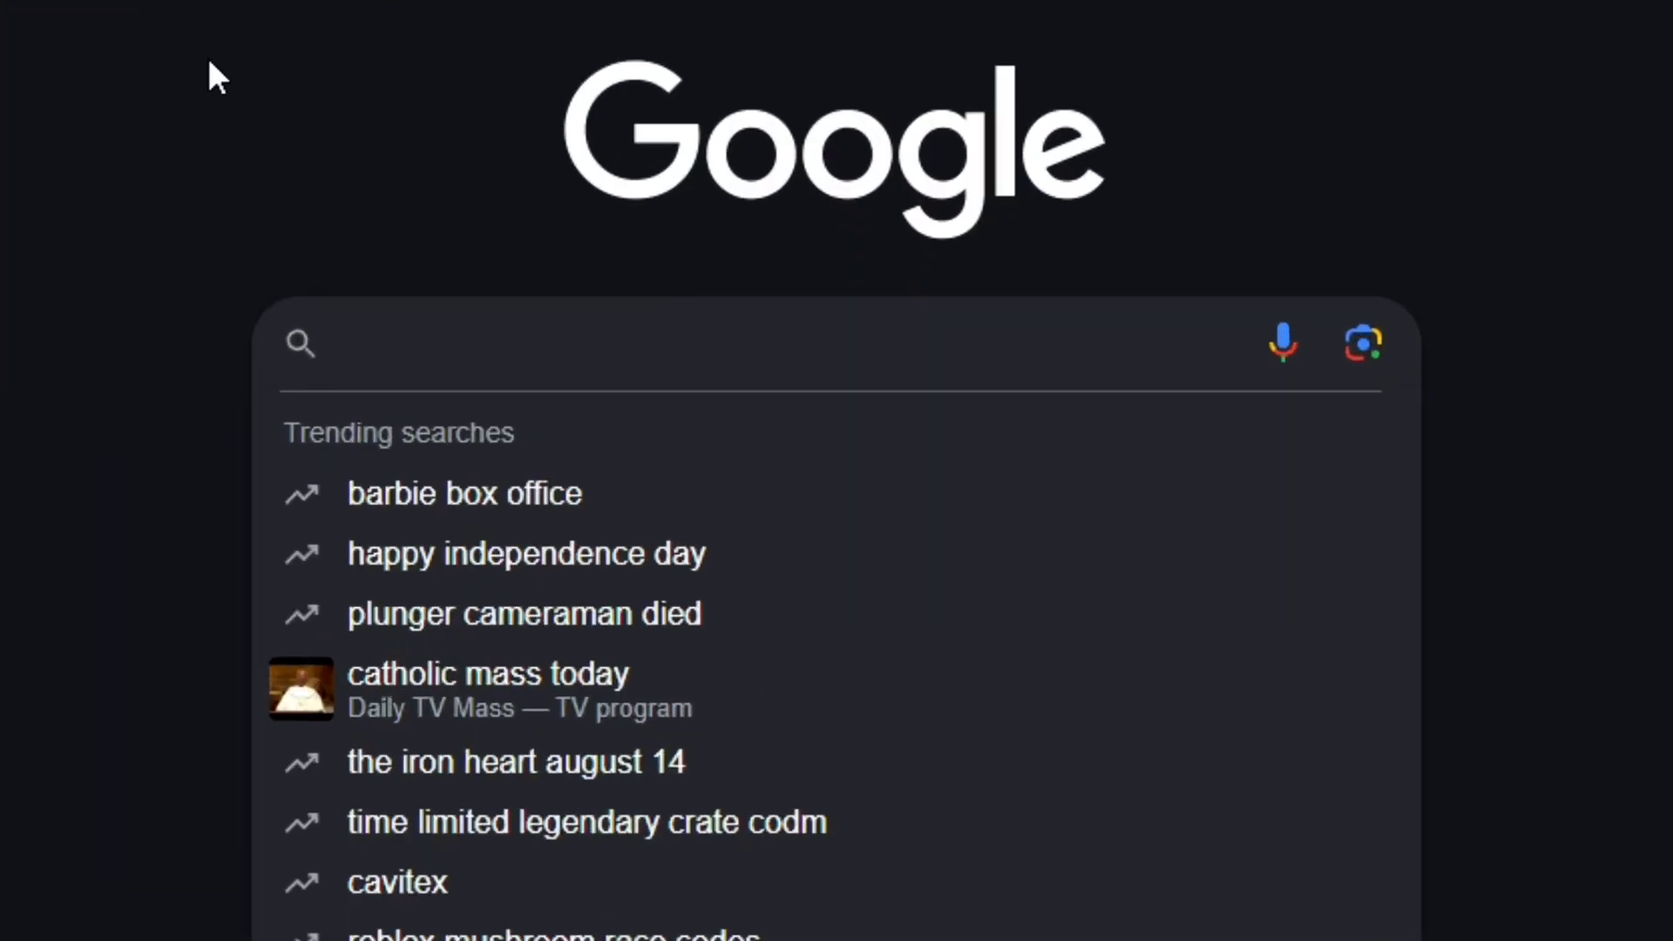
{"action": "type", "text": "site:youtube.com mi"}
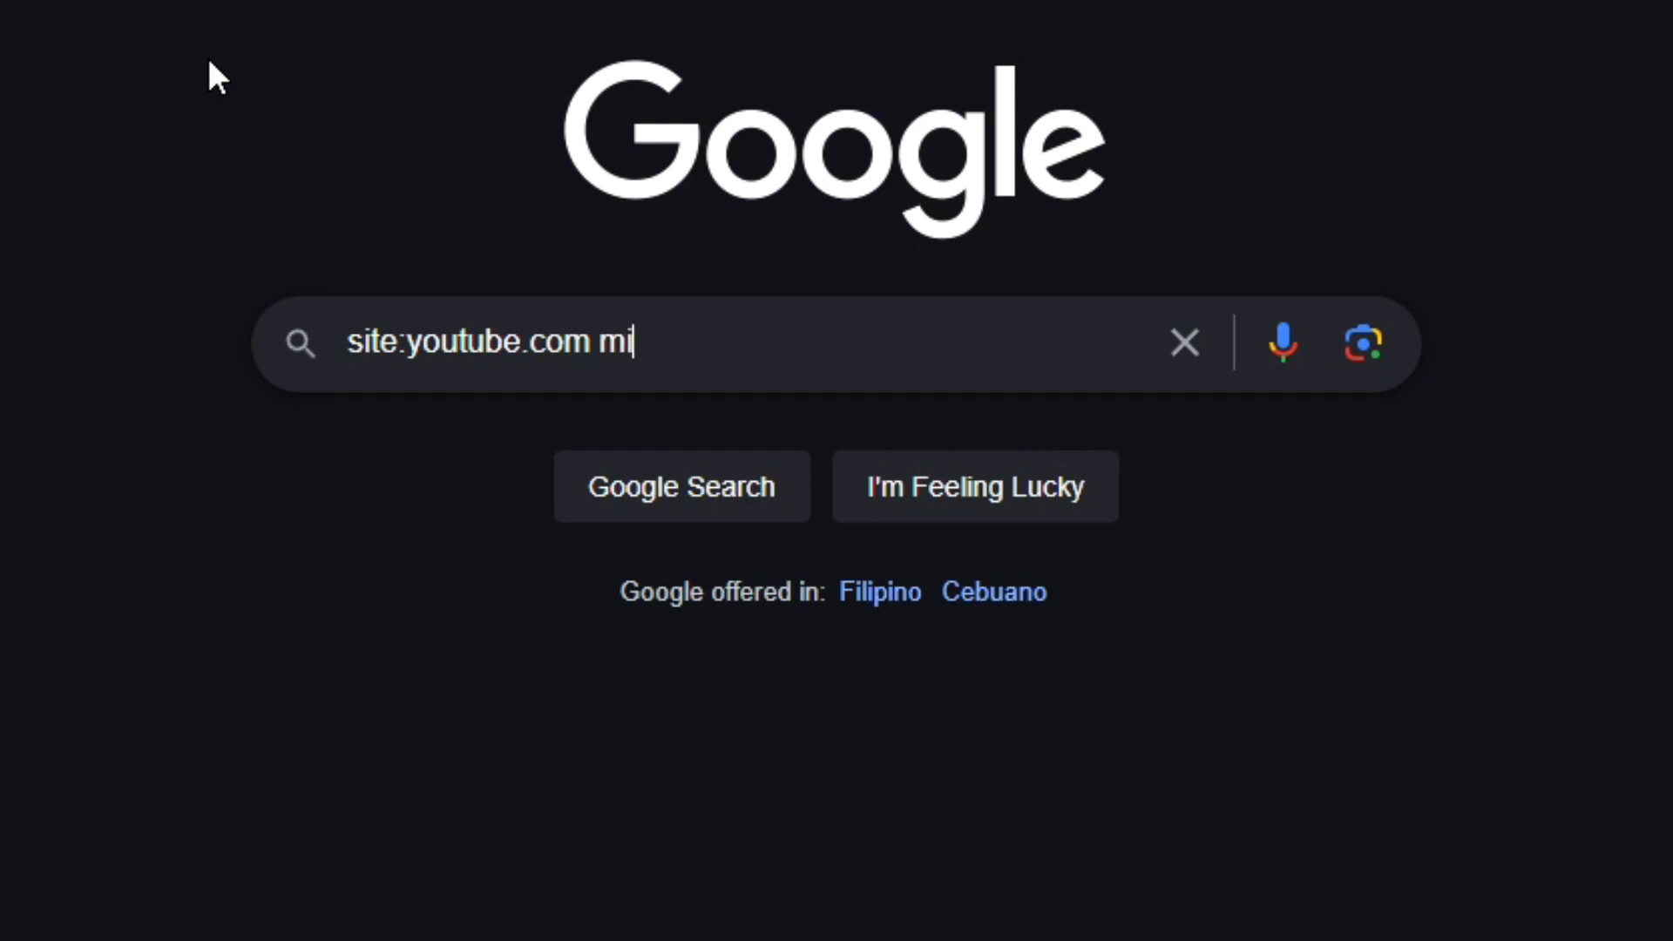
{"action": "type", "text": "necraf"}
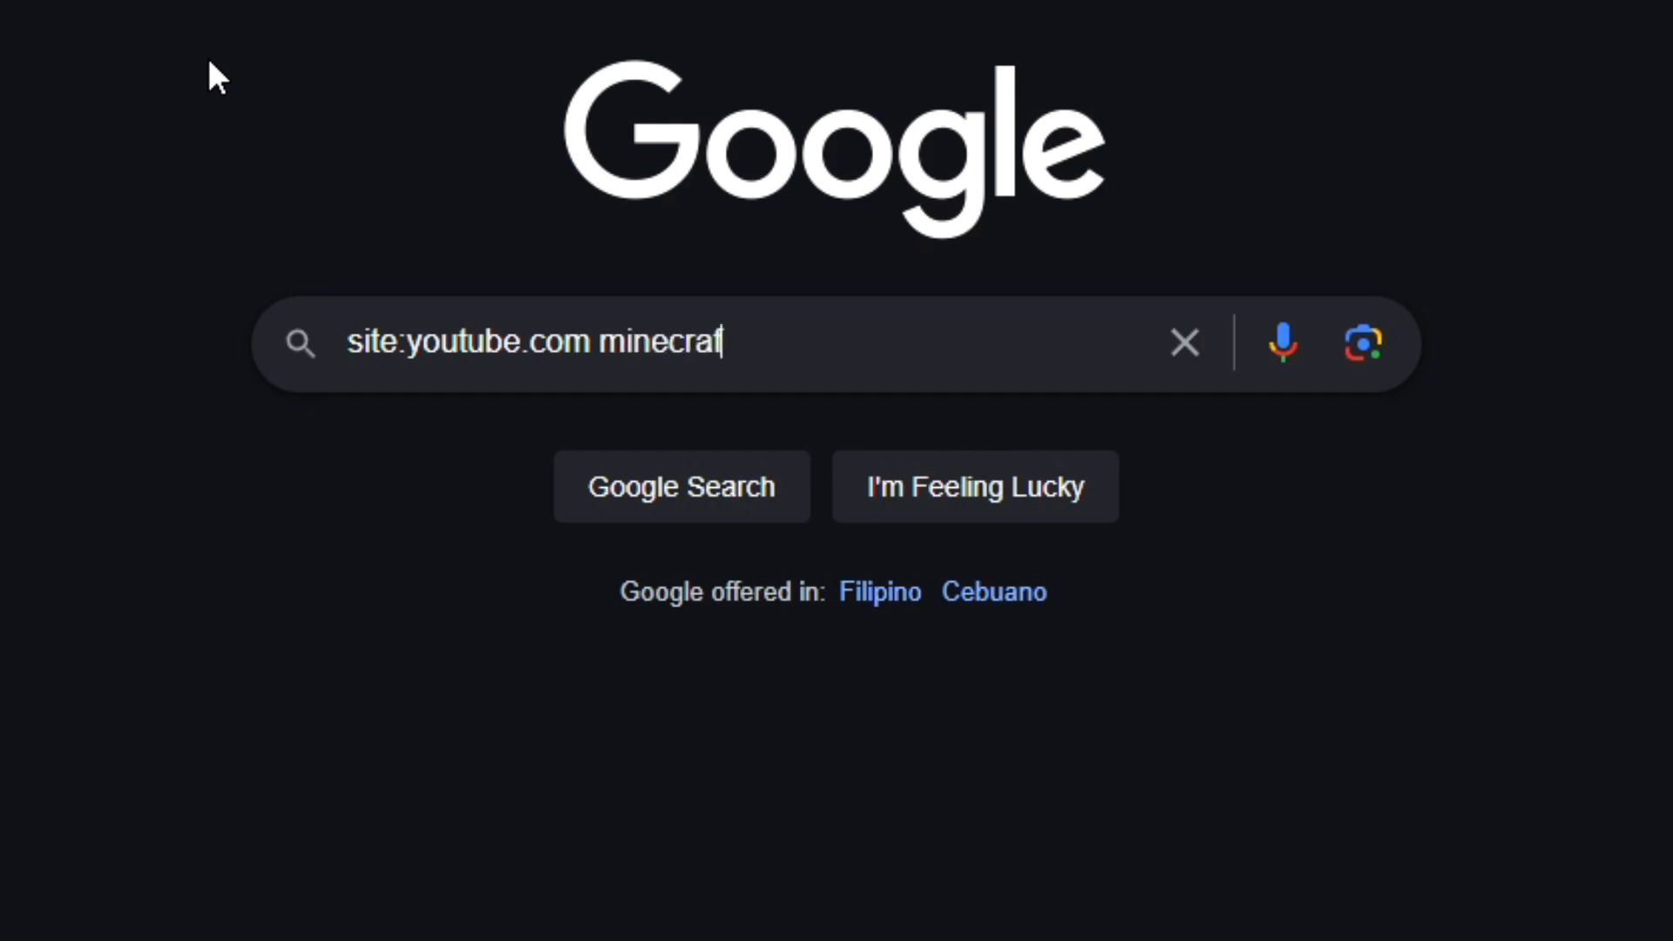
{"action": "key", "text": "Enter"}
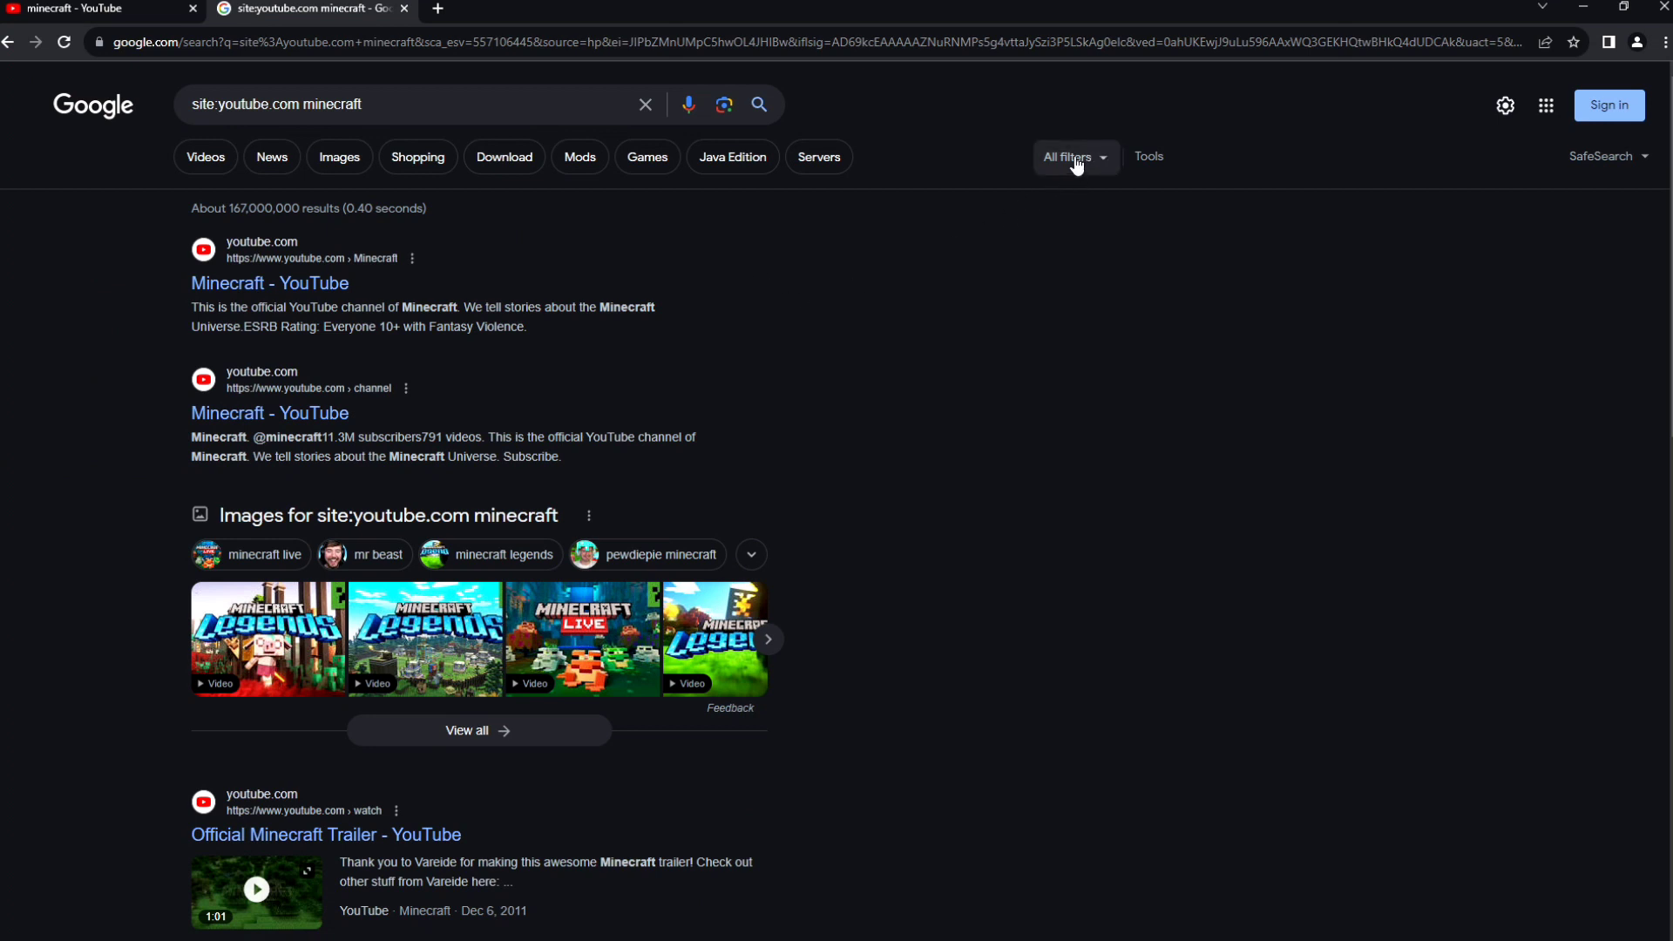
{"action": "mouse_move", "coordinate": [1080, 157]}
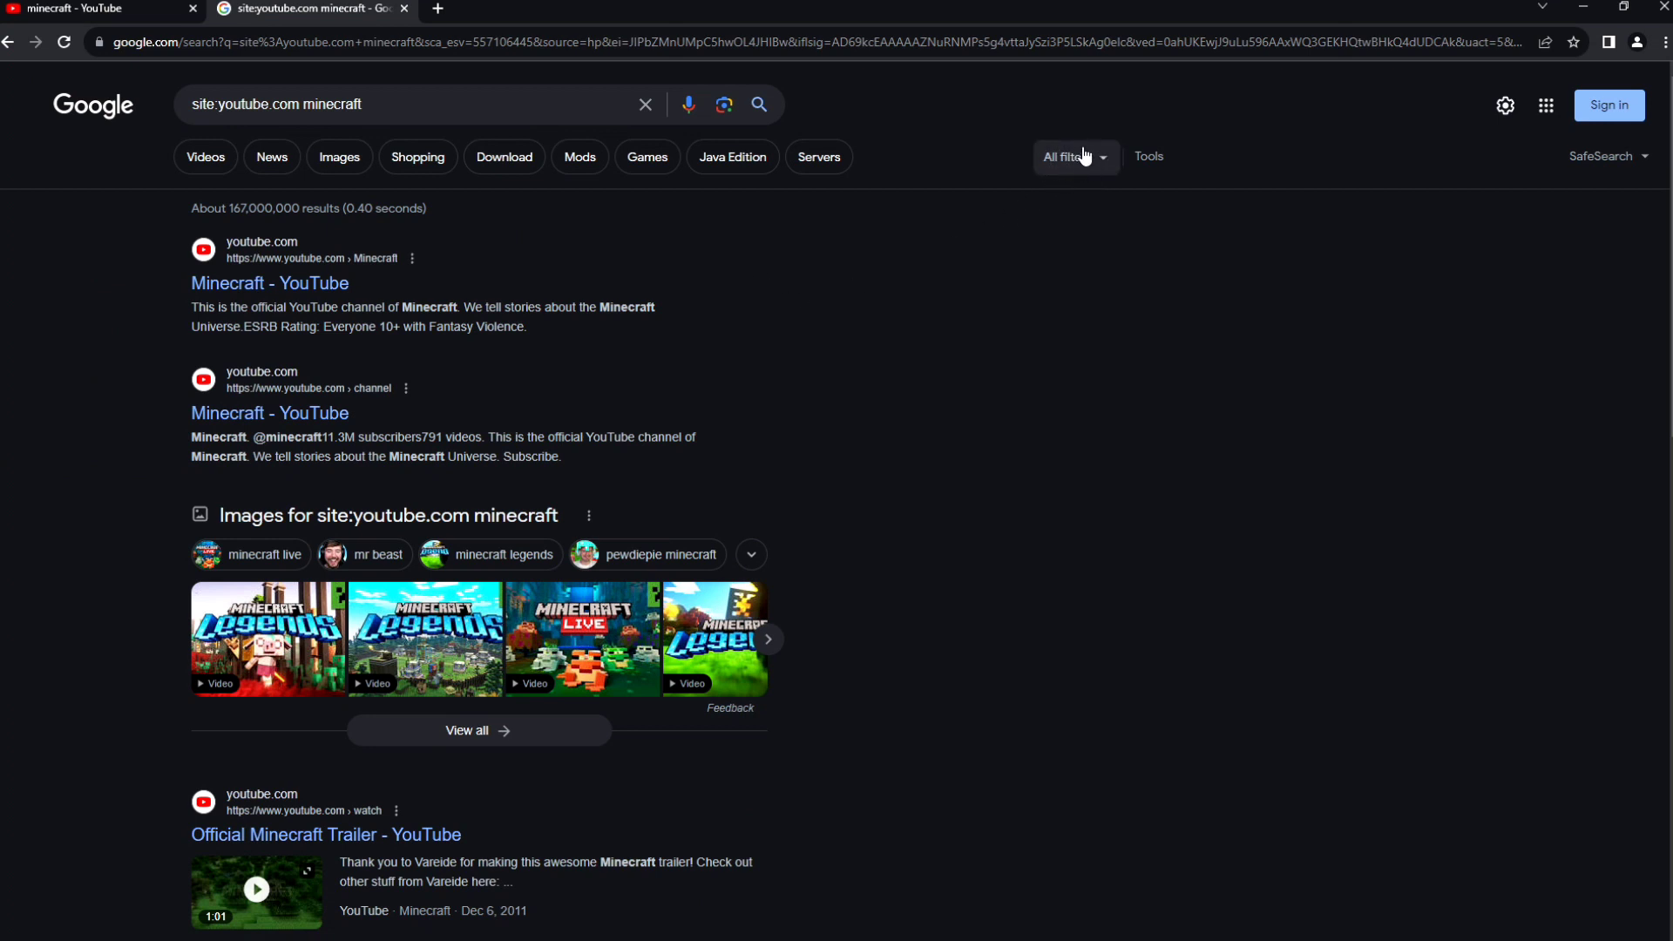
Step: Narrow the results to Videos and show the Tools row with duration and time filters
{"action": "left_click", "coordinate": [1074, 156]}
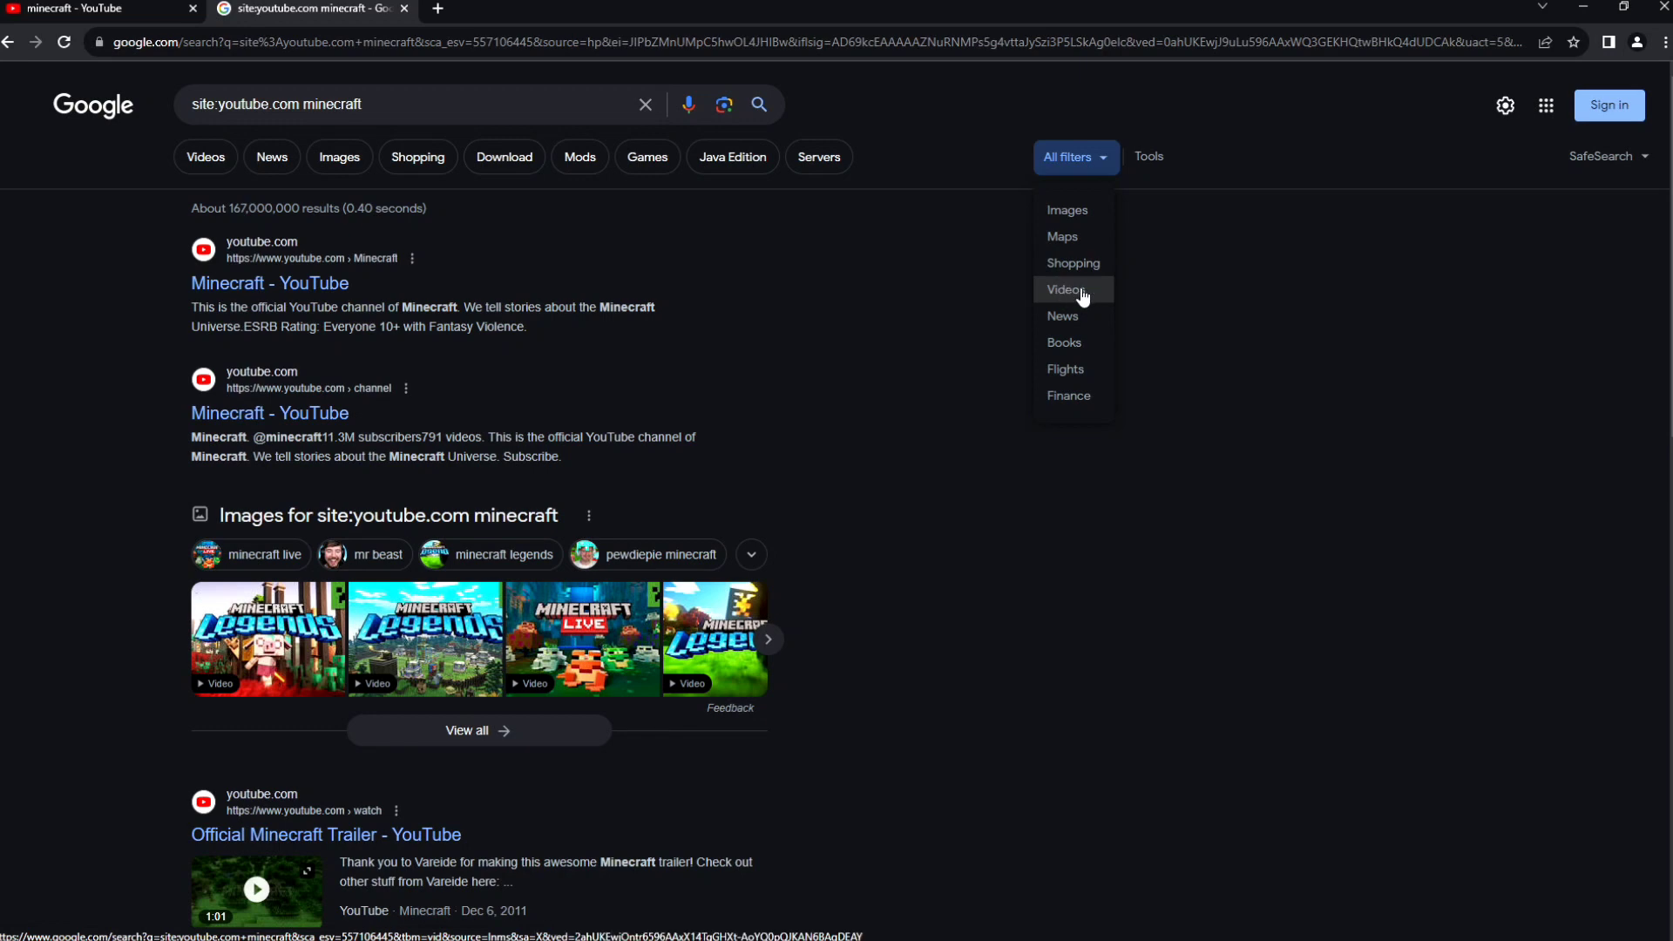
{"action": "left_click", "coordinate": [1065, 289]}
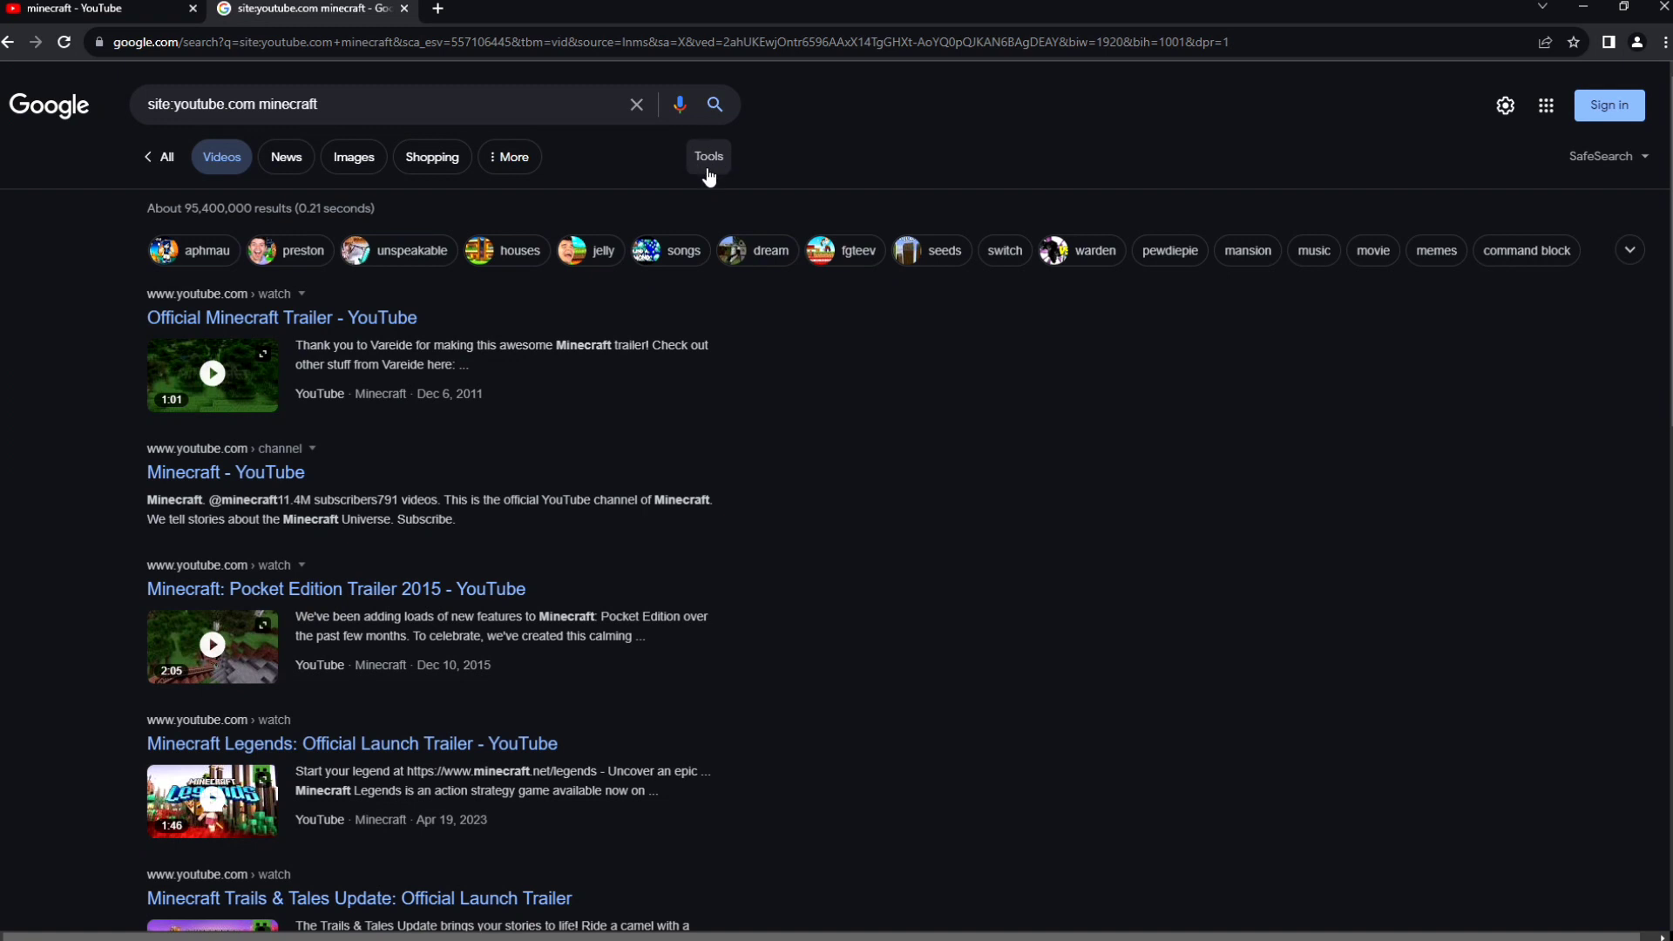
{"action": "left_click", "coordinate": [708, 157]}
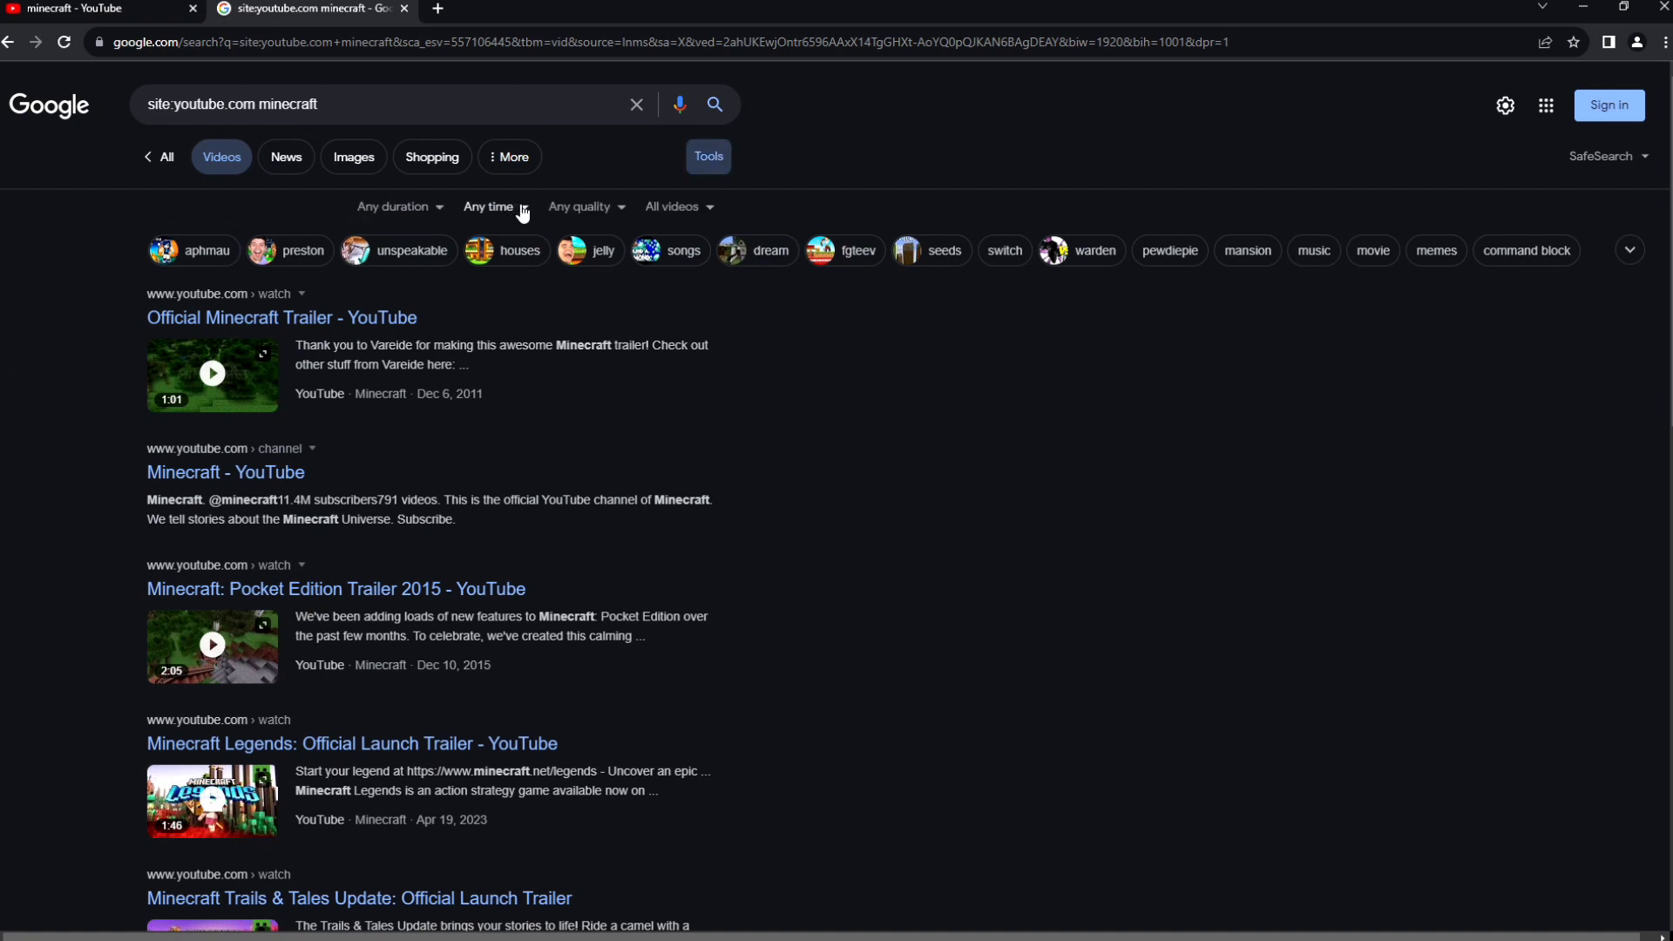
Step: Apply a custom upload range From 8/1/2023 To 8/15/2023 to the video results
{"action": "left_click", "coordinate": [488, 205]}
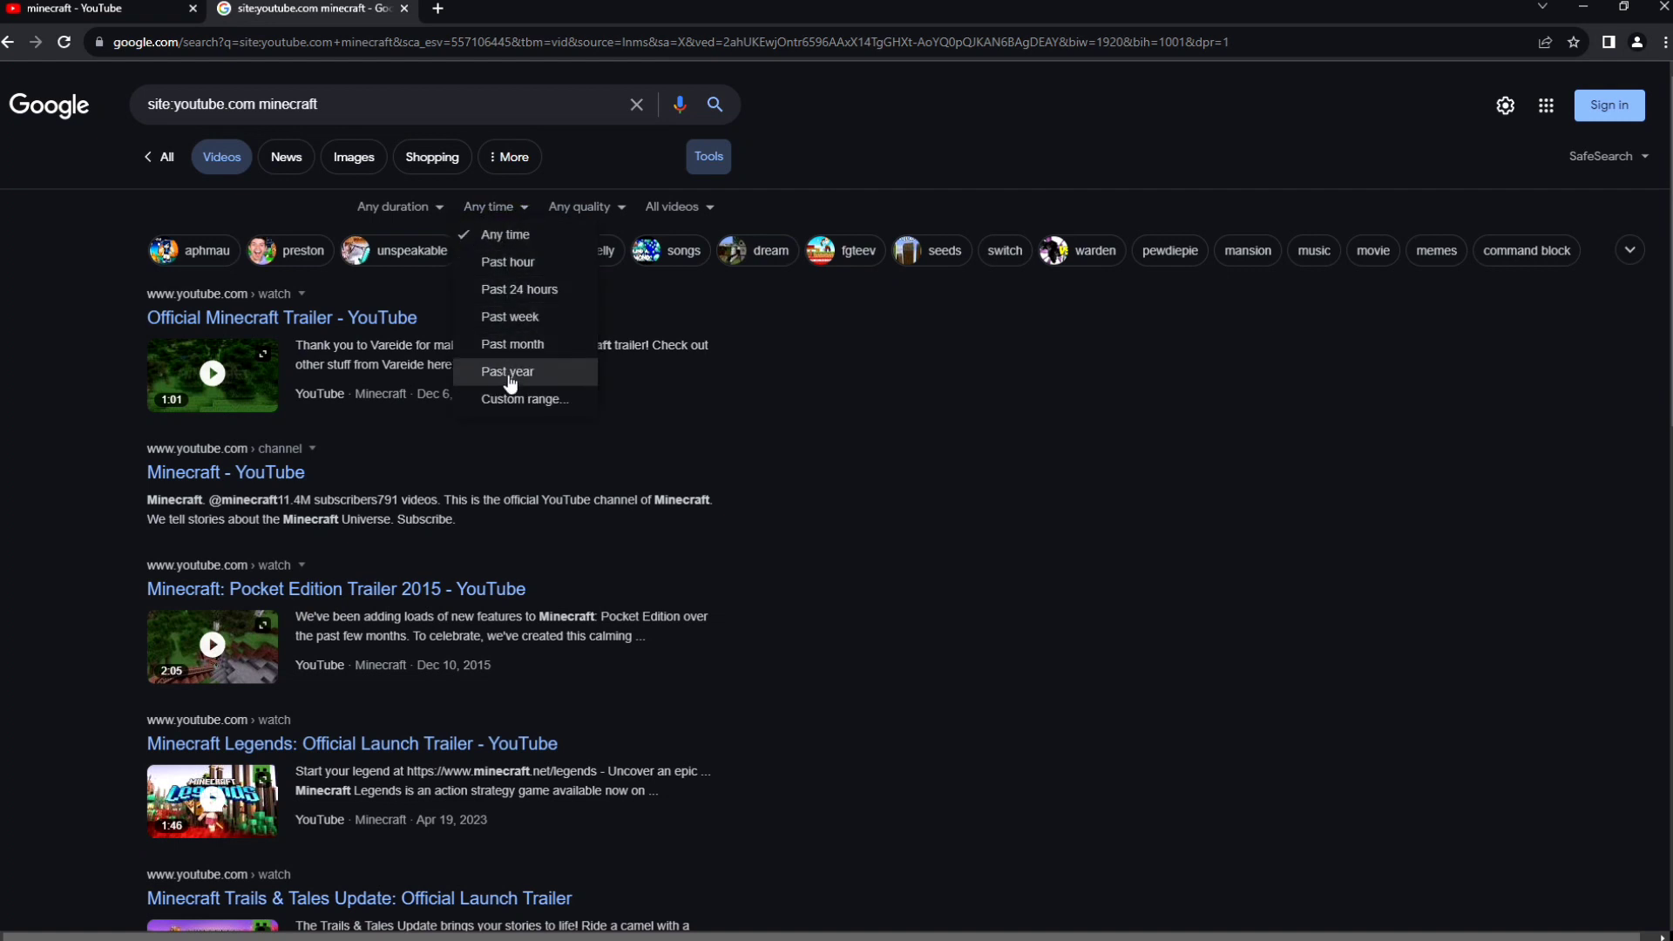
{"action": "left_click", "coordinate": [523, 397]}
{"action": "type", "text": "8/15/2023"}
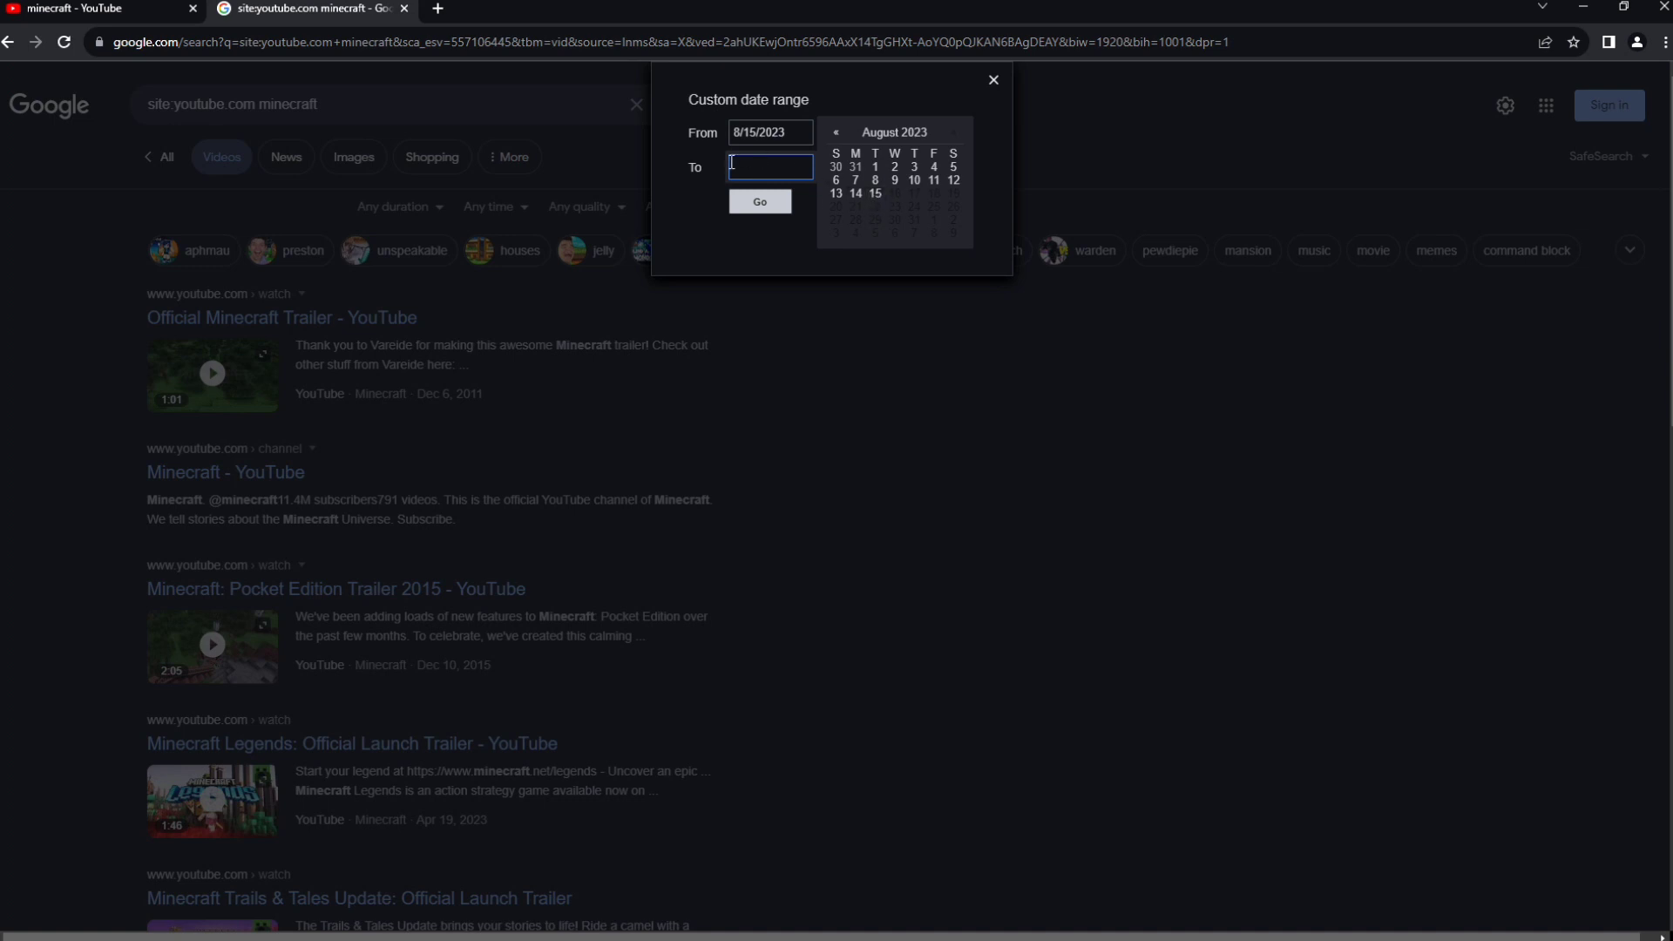
{"action": "left_click", "coordinate": [768, 132]}
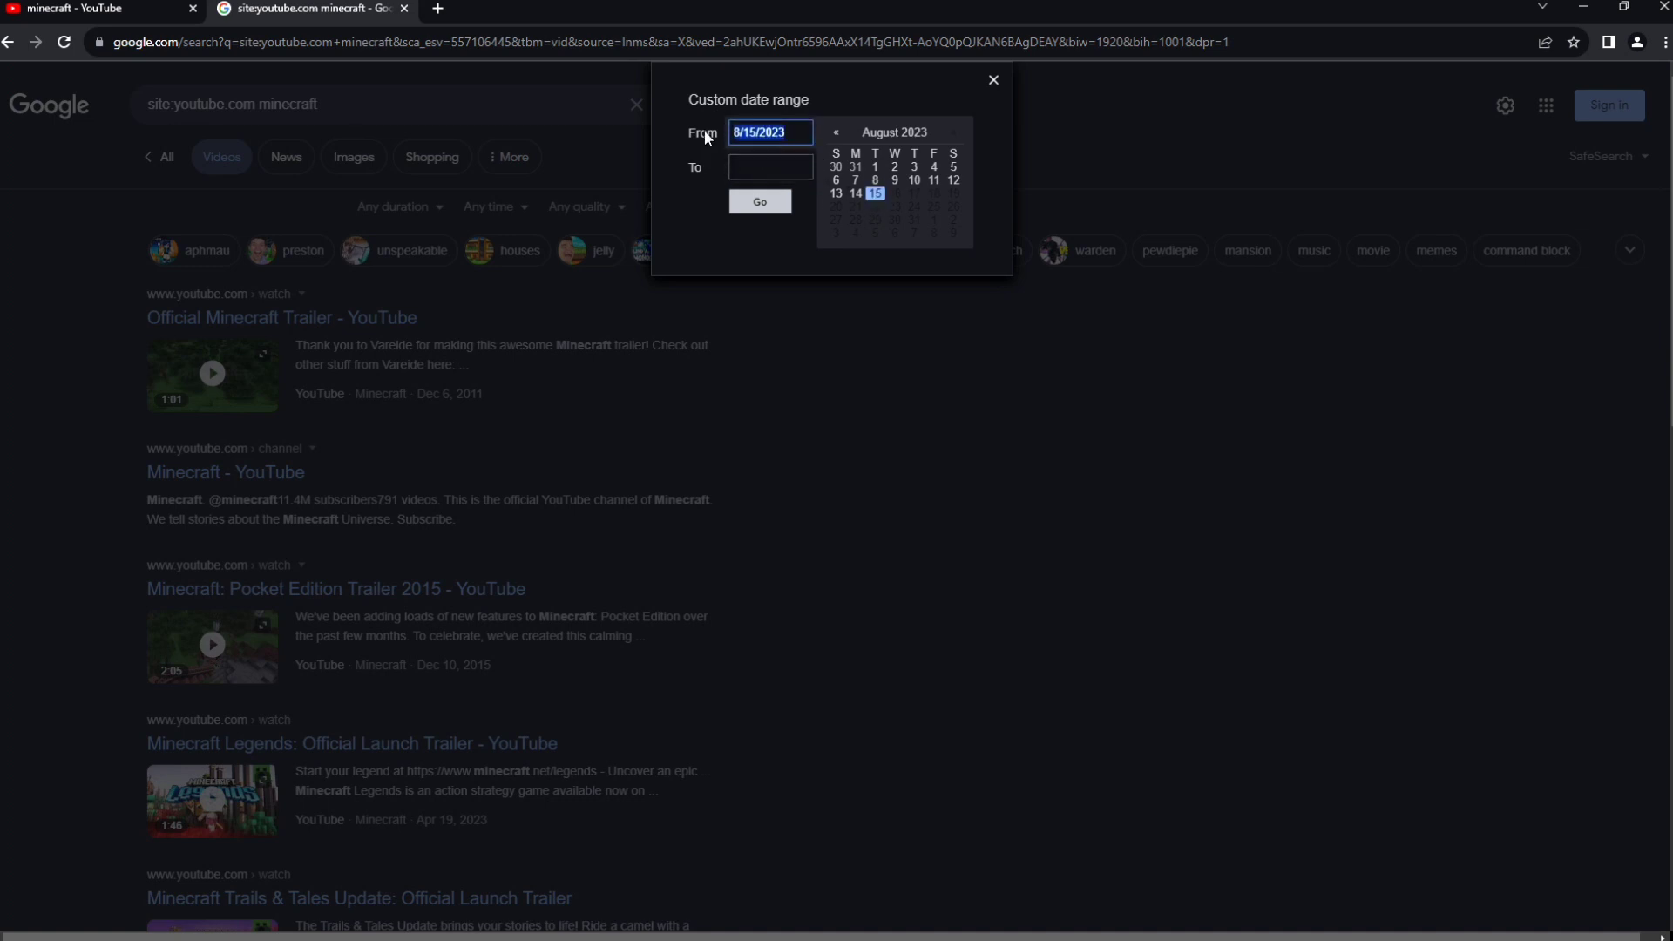
{"action": "left_click", "coordinate": [875, 167]}
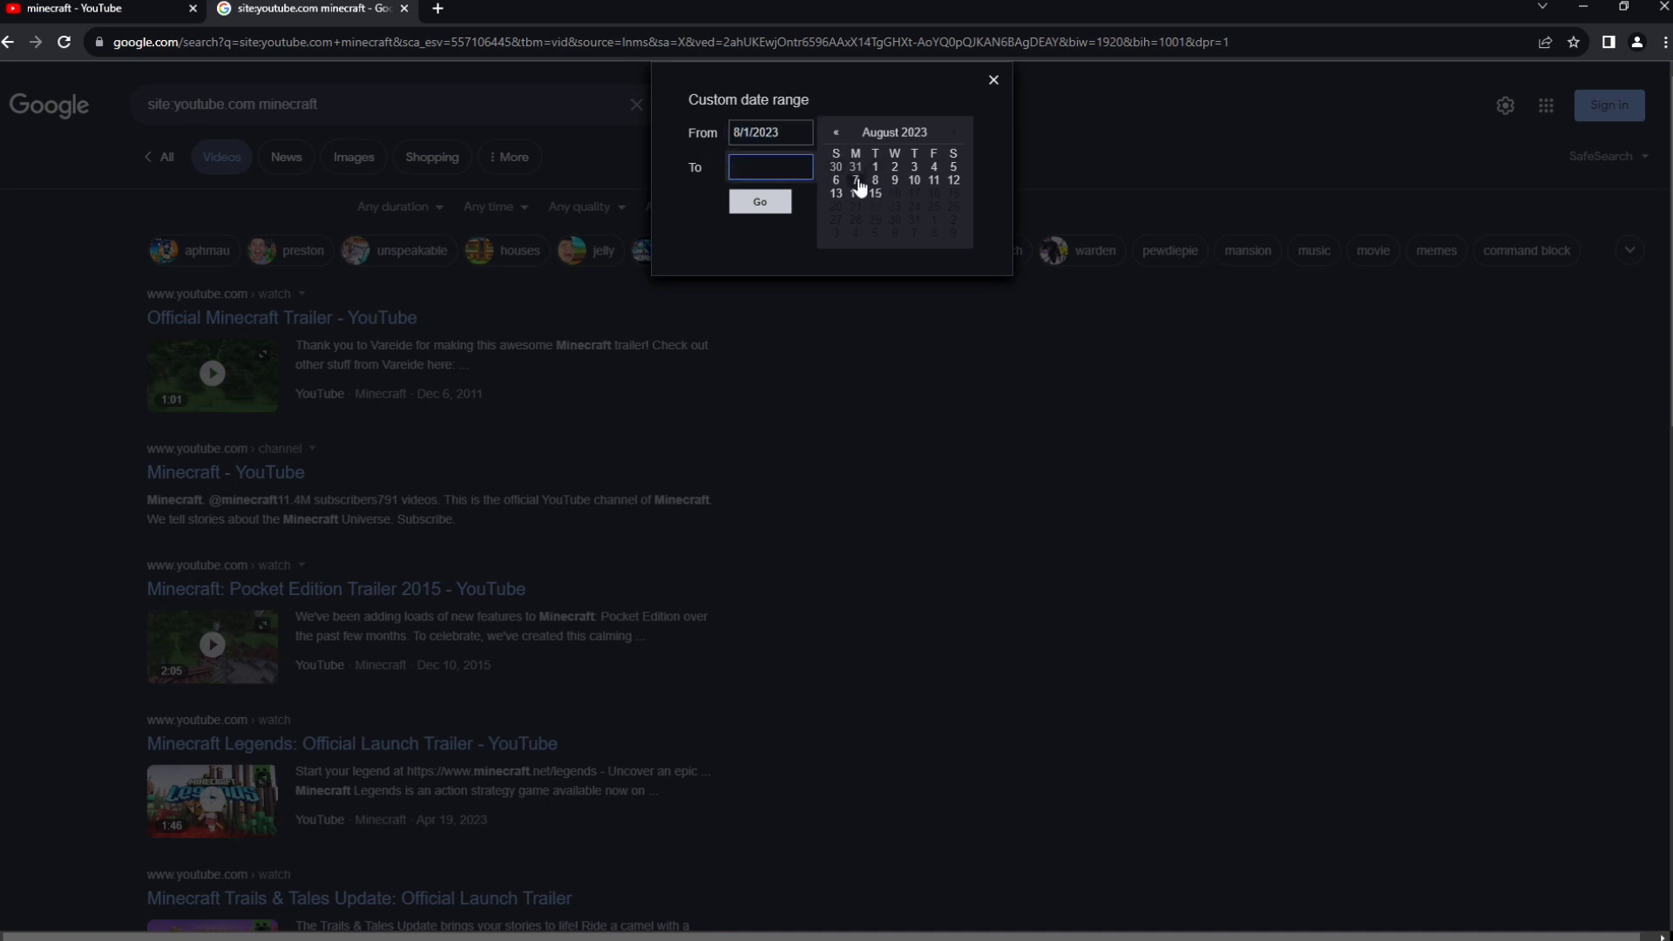
{"action": "left_click", "coordinate": [875, 194]}
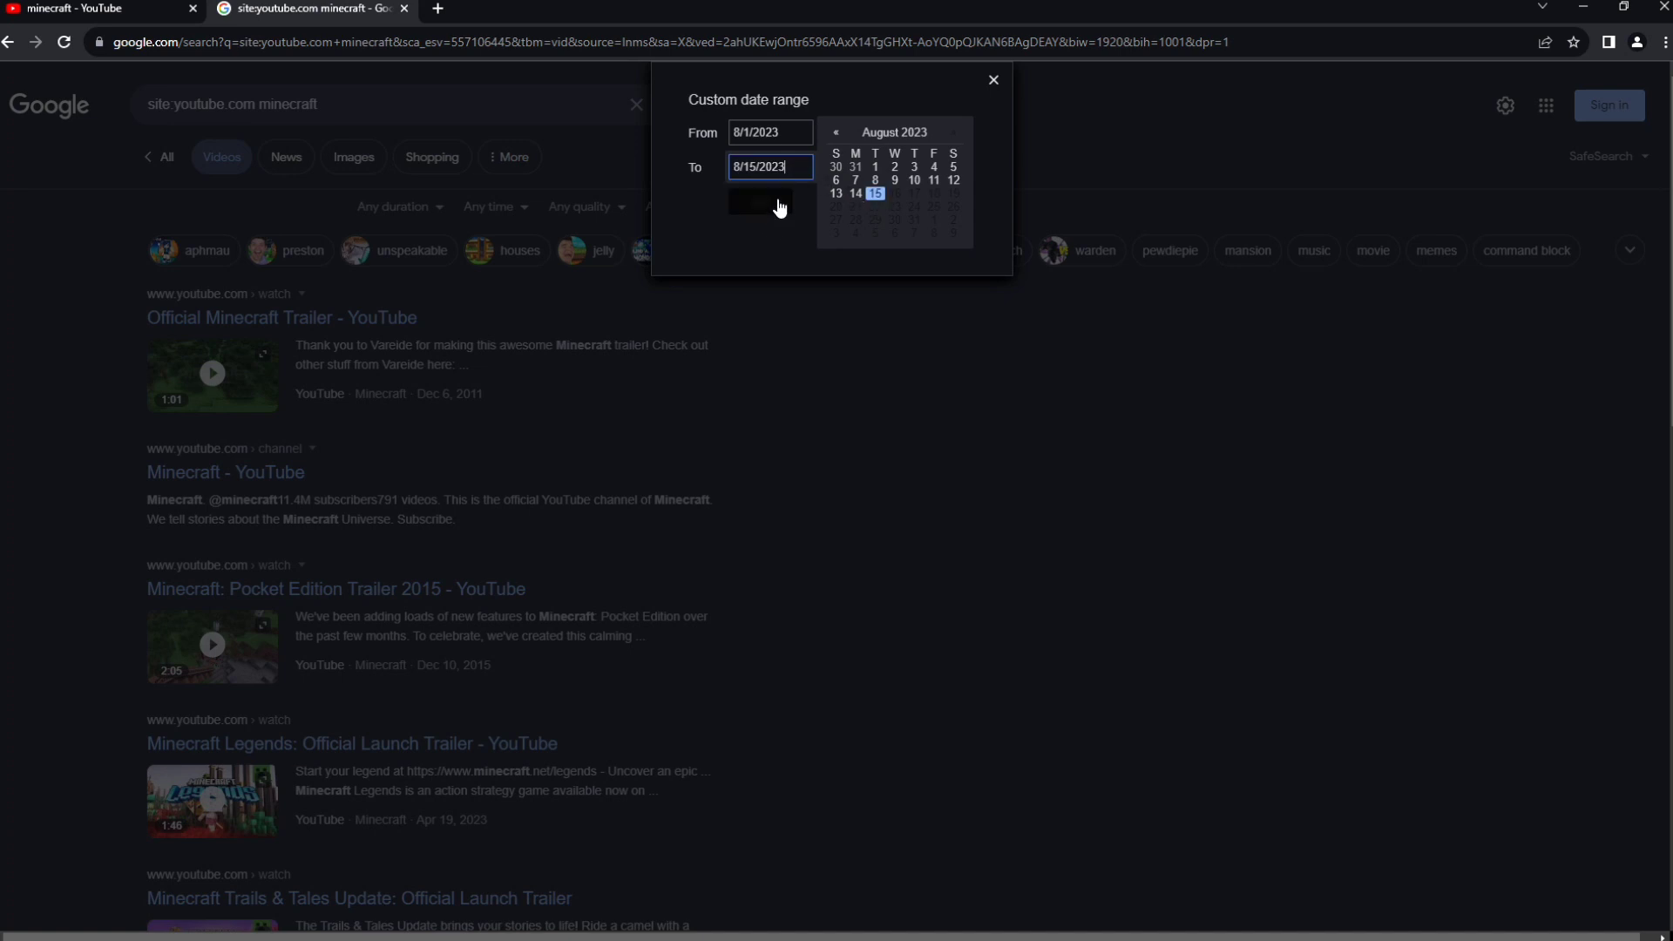
{"action": "left_click", "coordinate": [751, 202]}
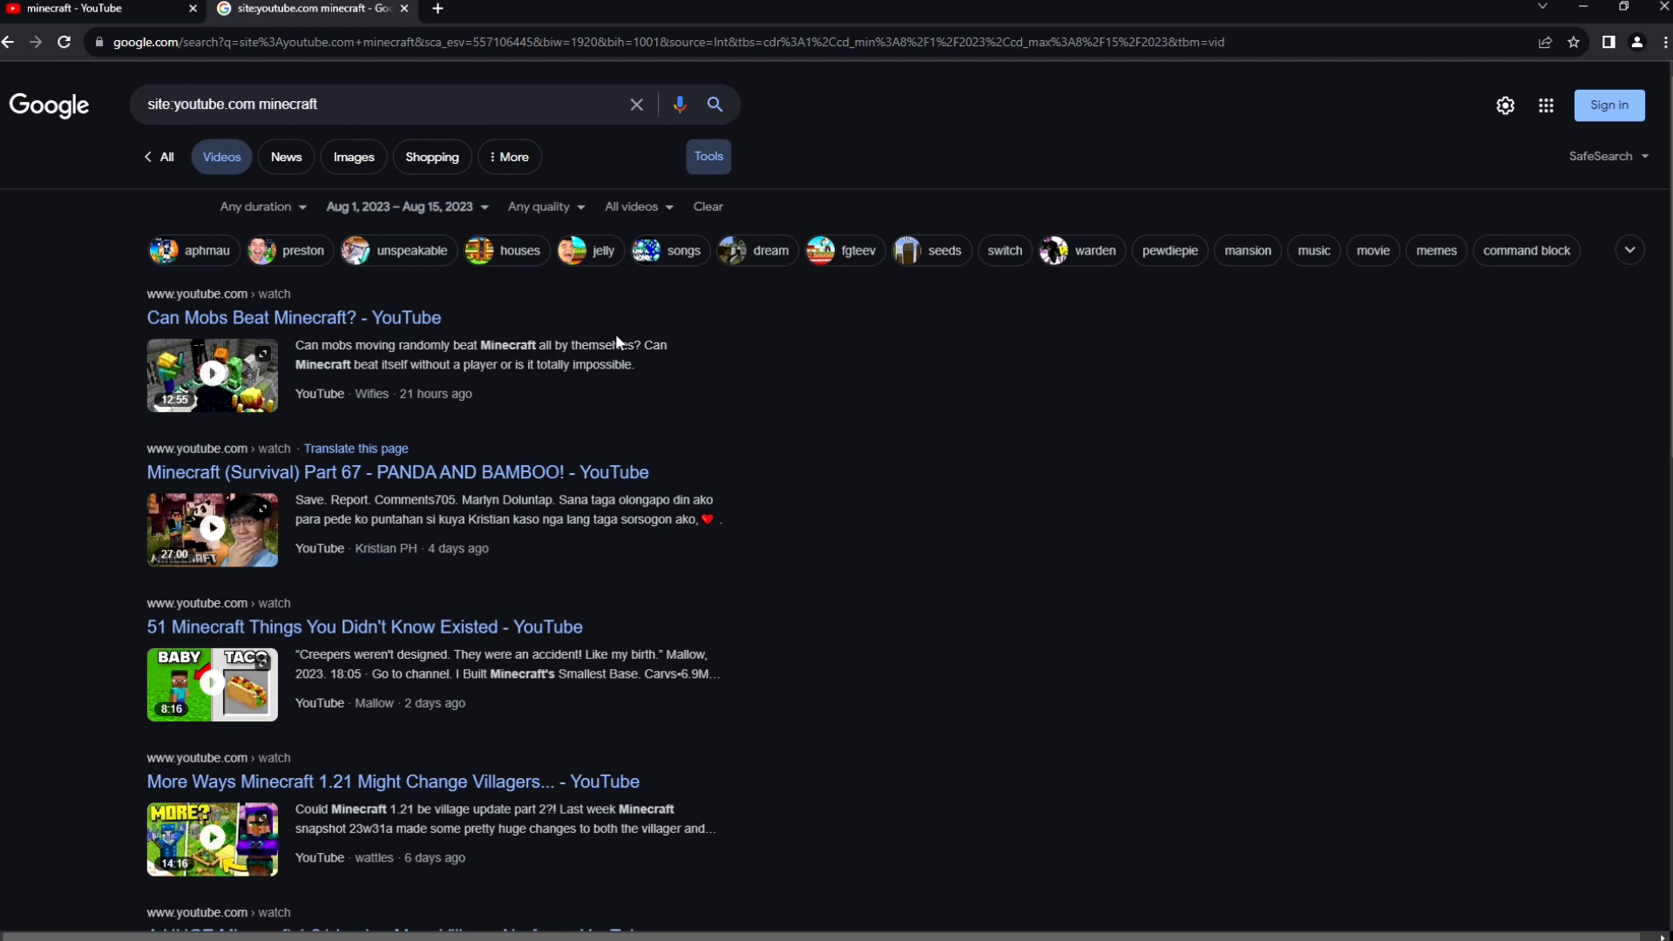
{"action": "scroll", "scroll_direction": "down", "scroll_amount": 3}
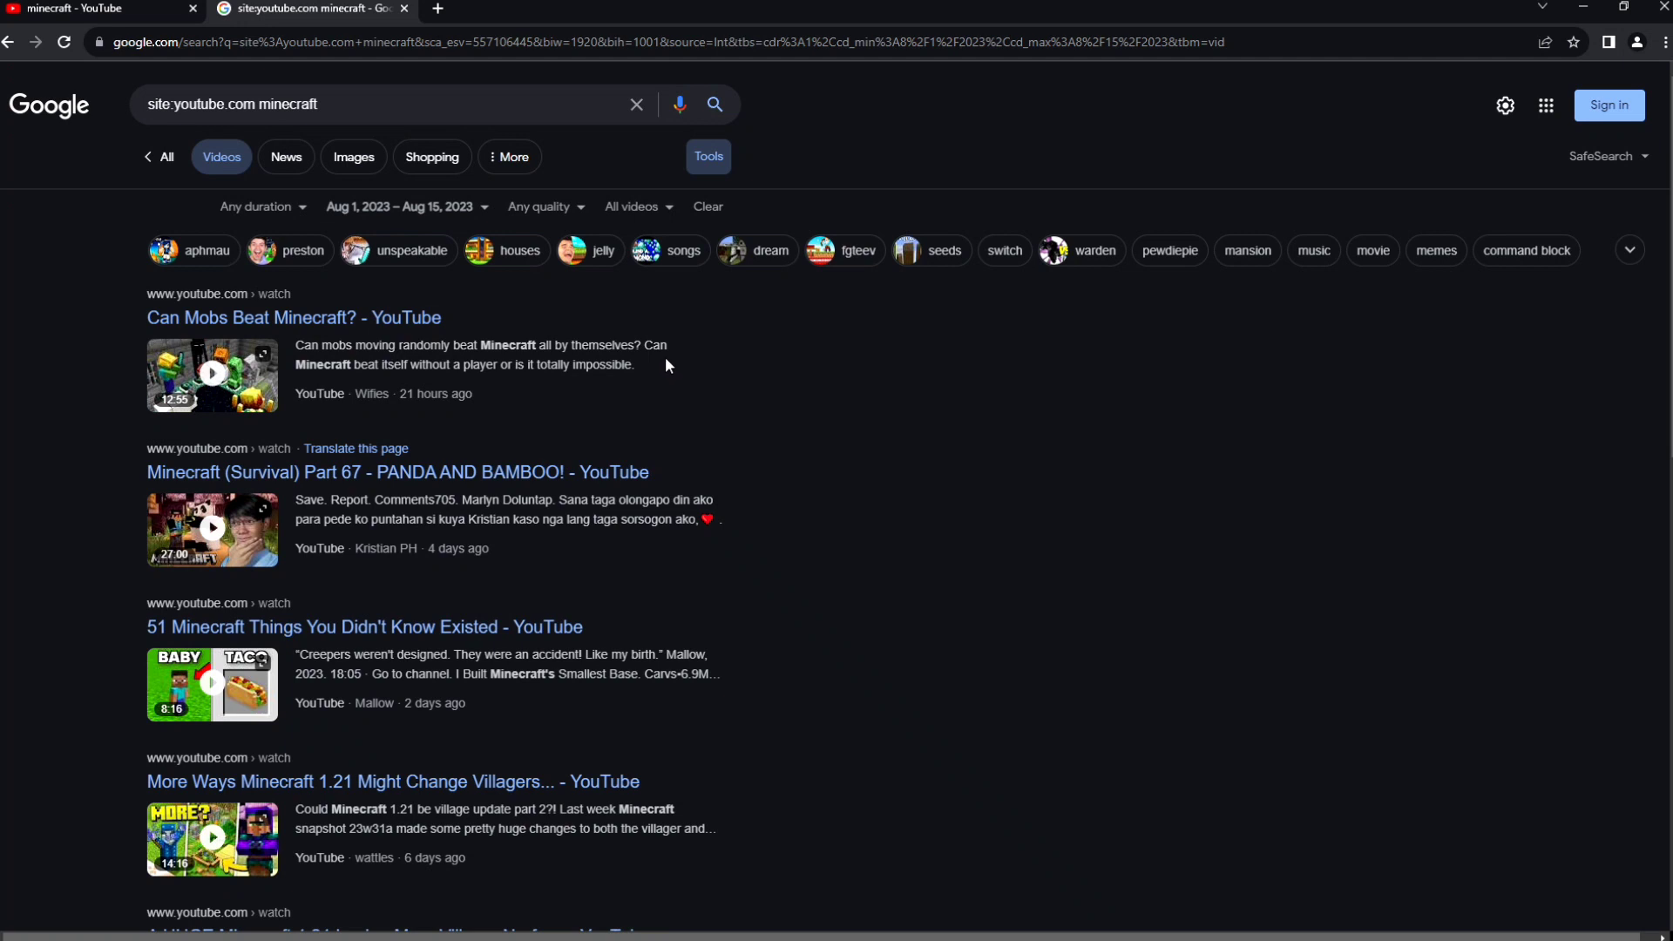
{"action": "mouse_move", "coordinate": [671, 362]}
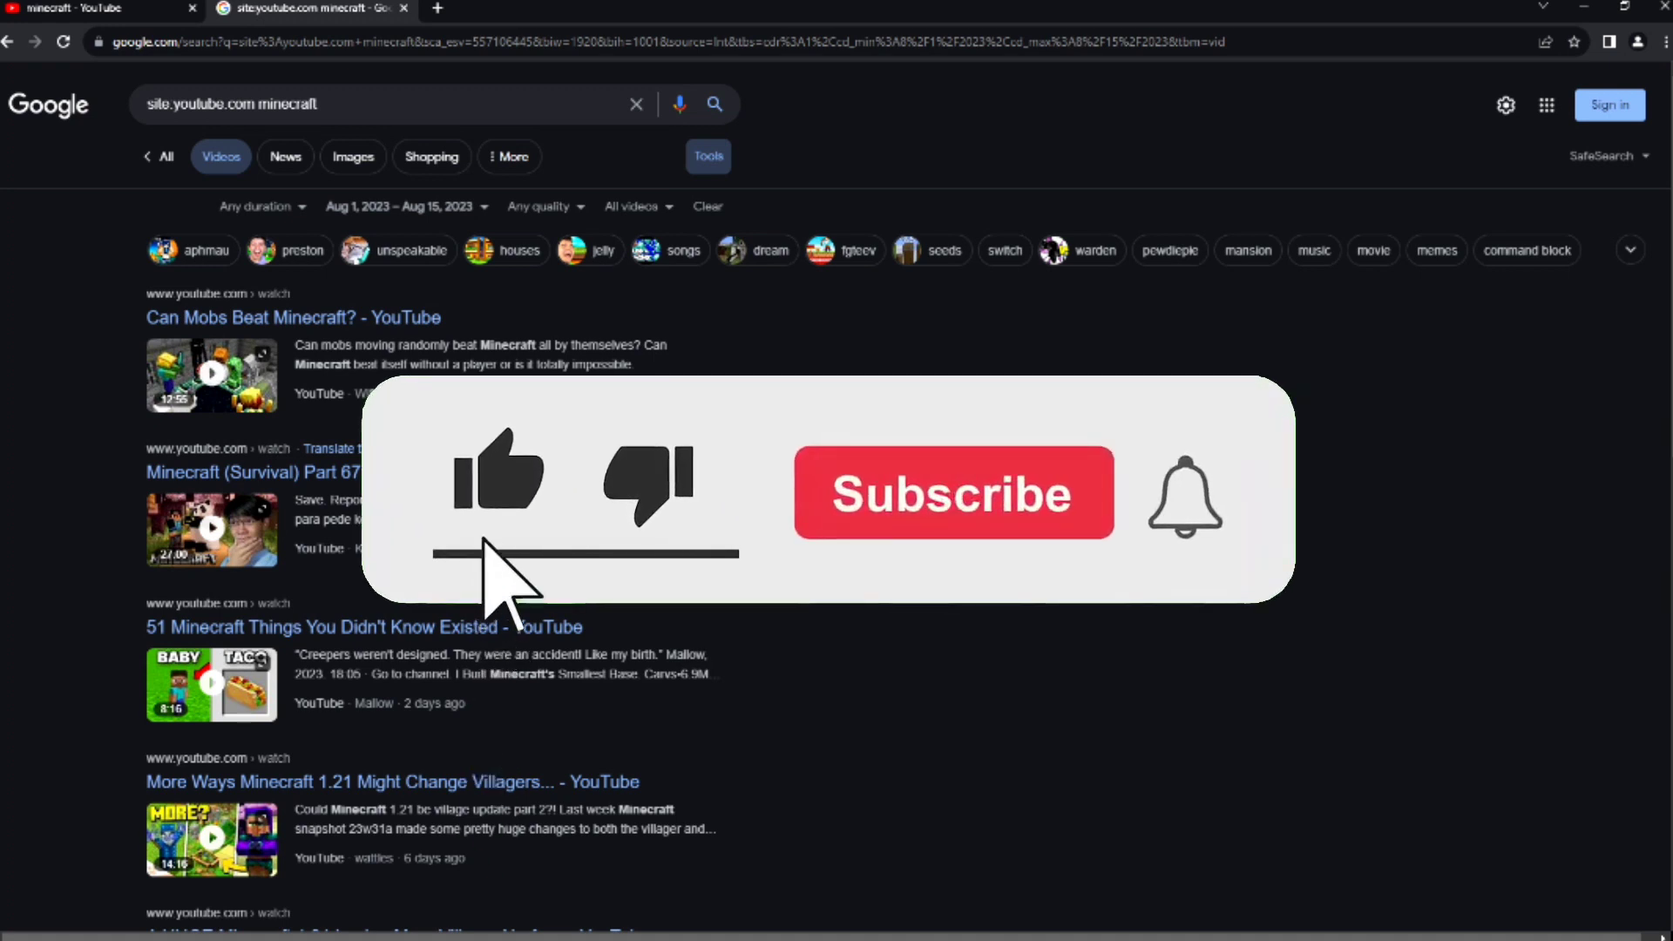
{"action": "left_click", "coordinate": [950, 493]}
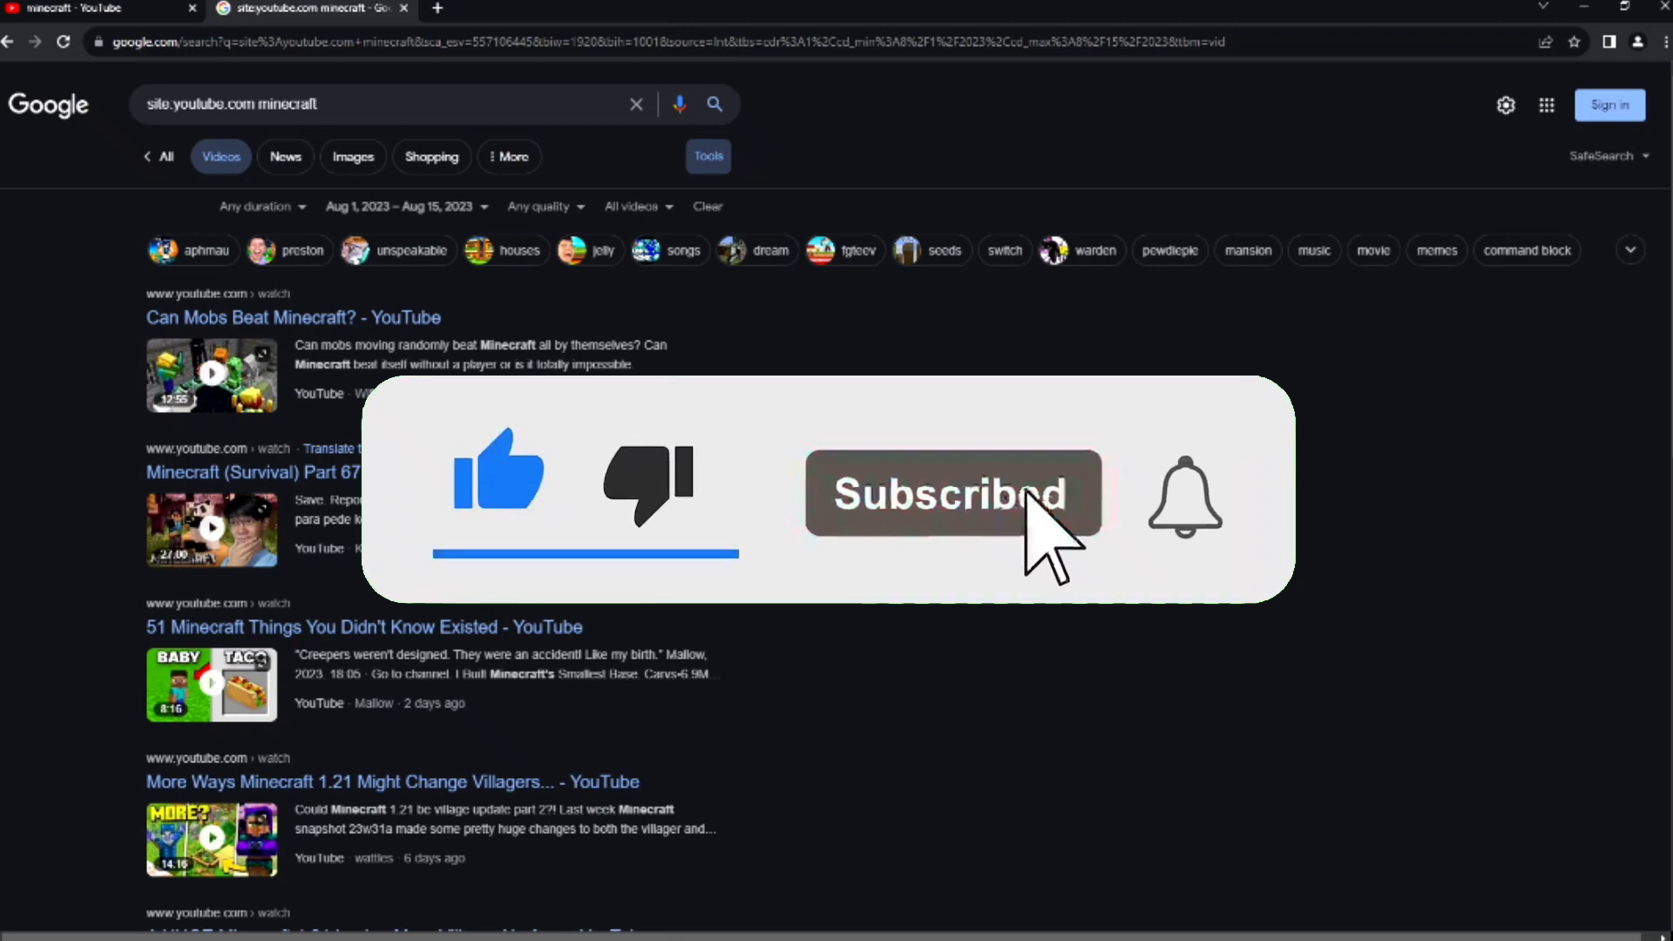